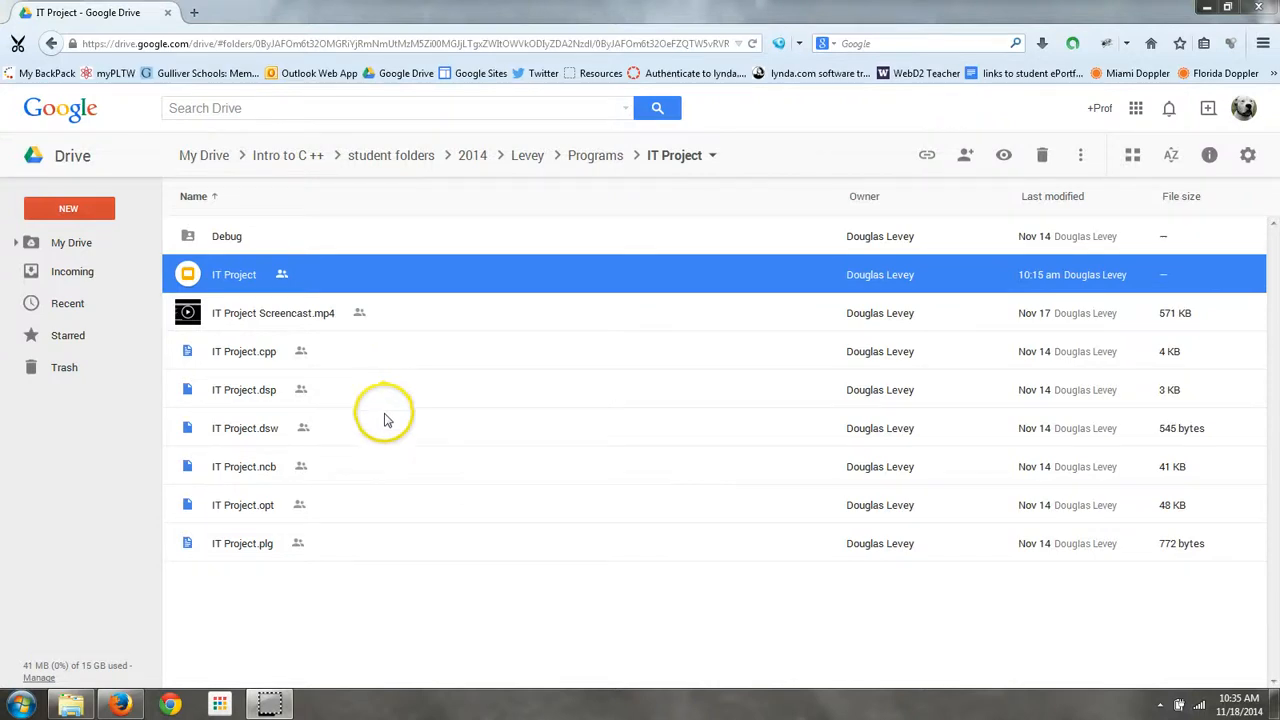
pyautogui.moveTo(400, 390)
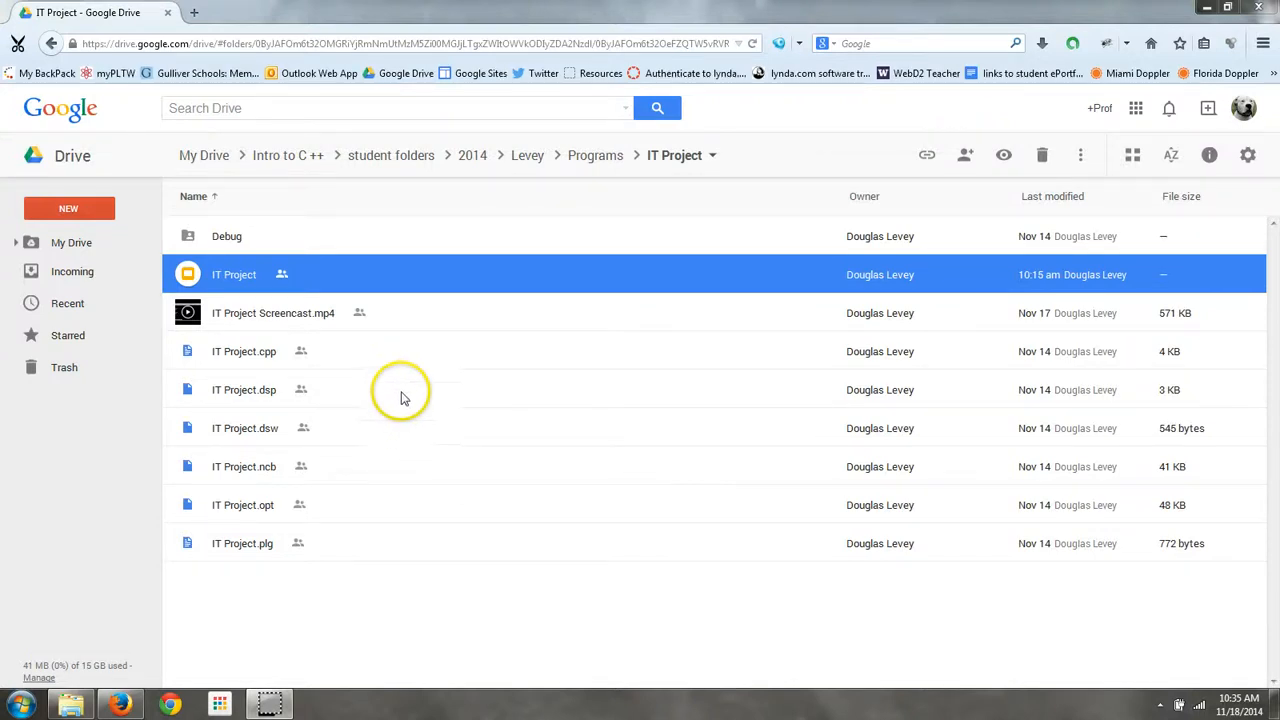
pyautogui.moveTo(388, 364)
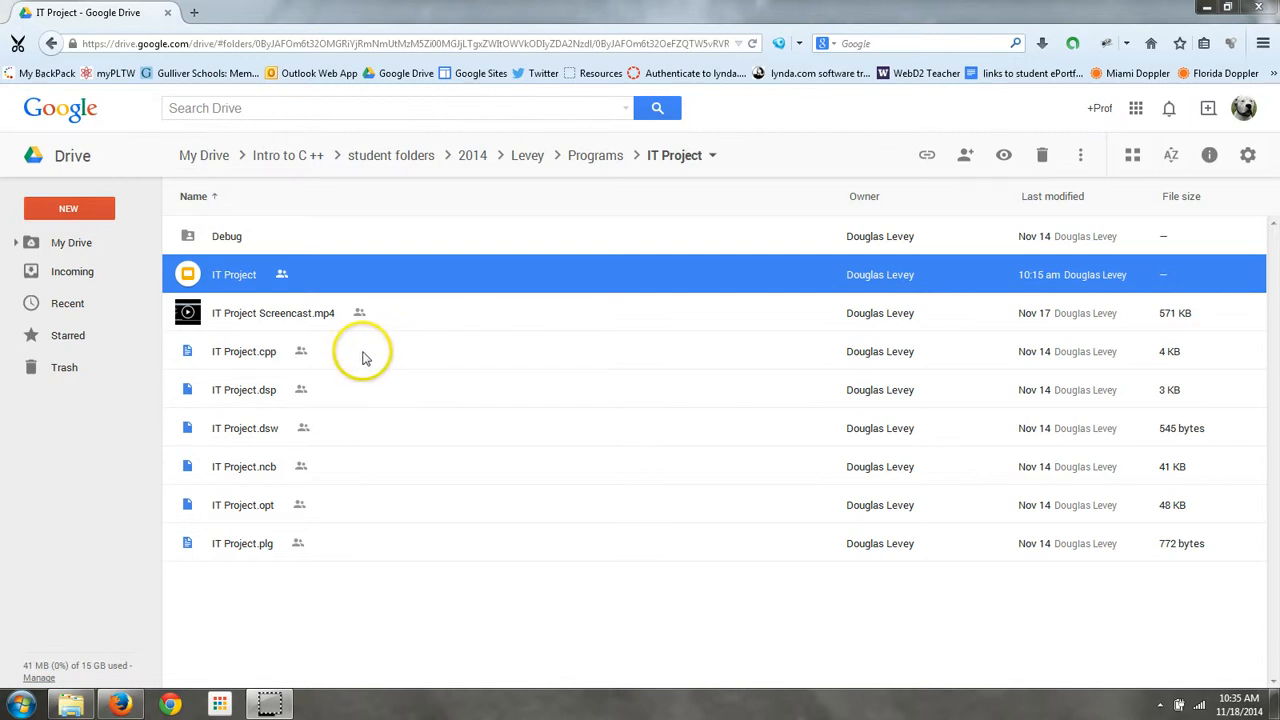
pyautogui.moveTo(376, 358)
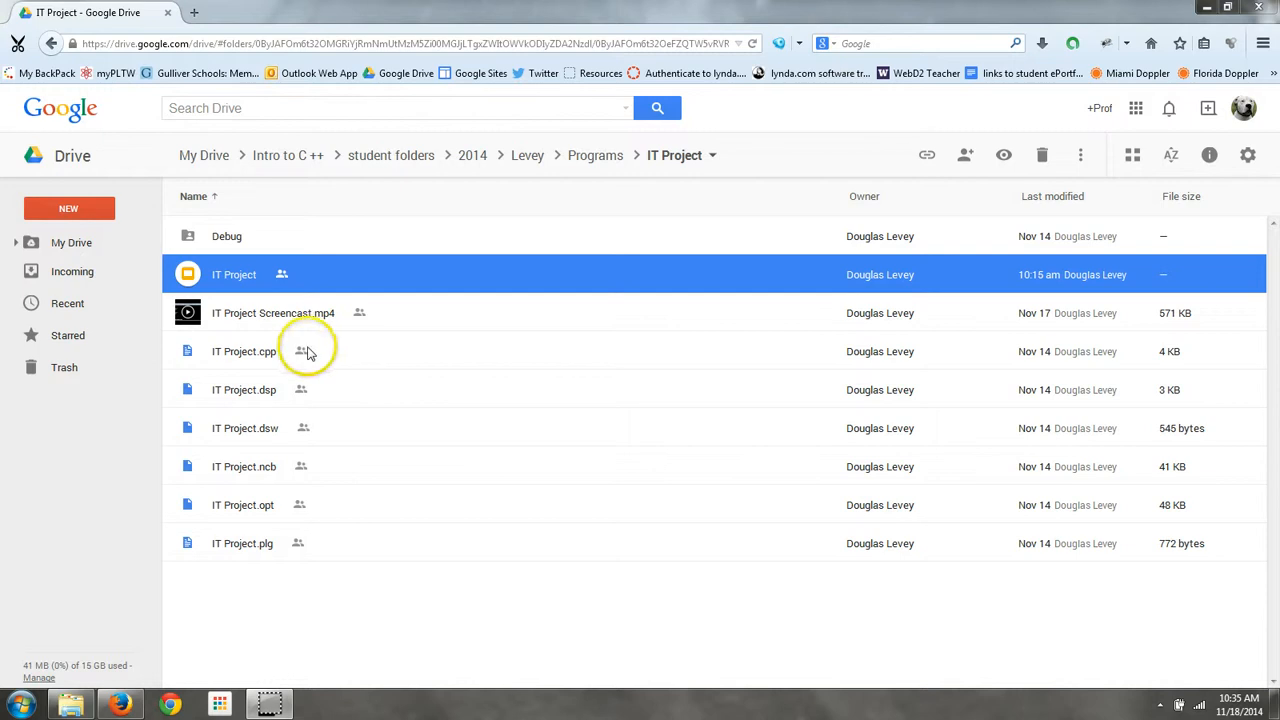
# - Select the IT Project.cpp file in the IT Project folder listing
pyautogui.click(244, 352)
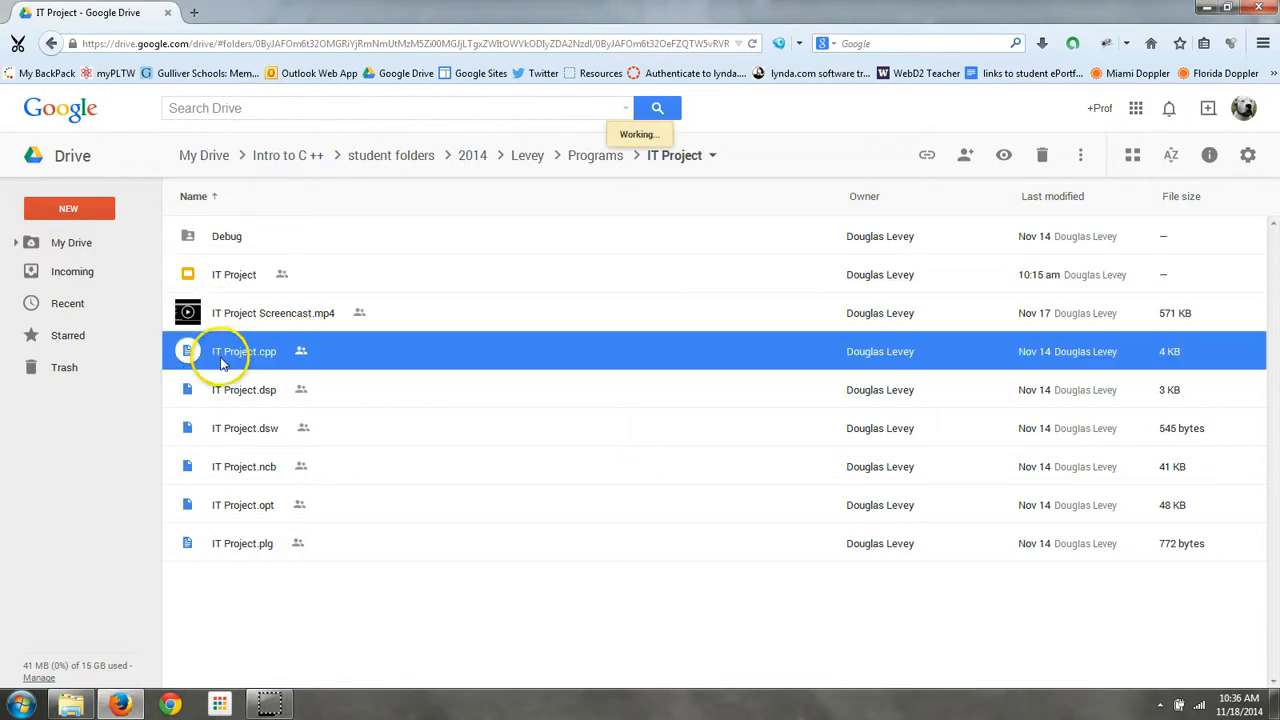
# - Open IT Project.cpp in Drive's preview to read the quiz source code
pyautogui.doubleClick(244, 352)
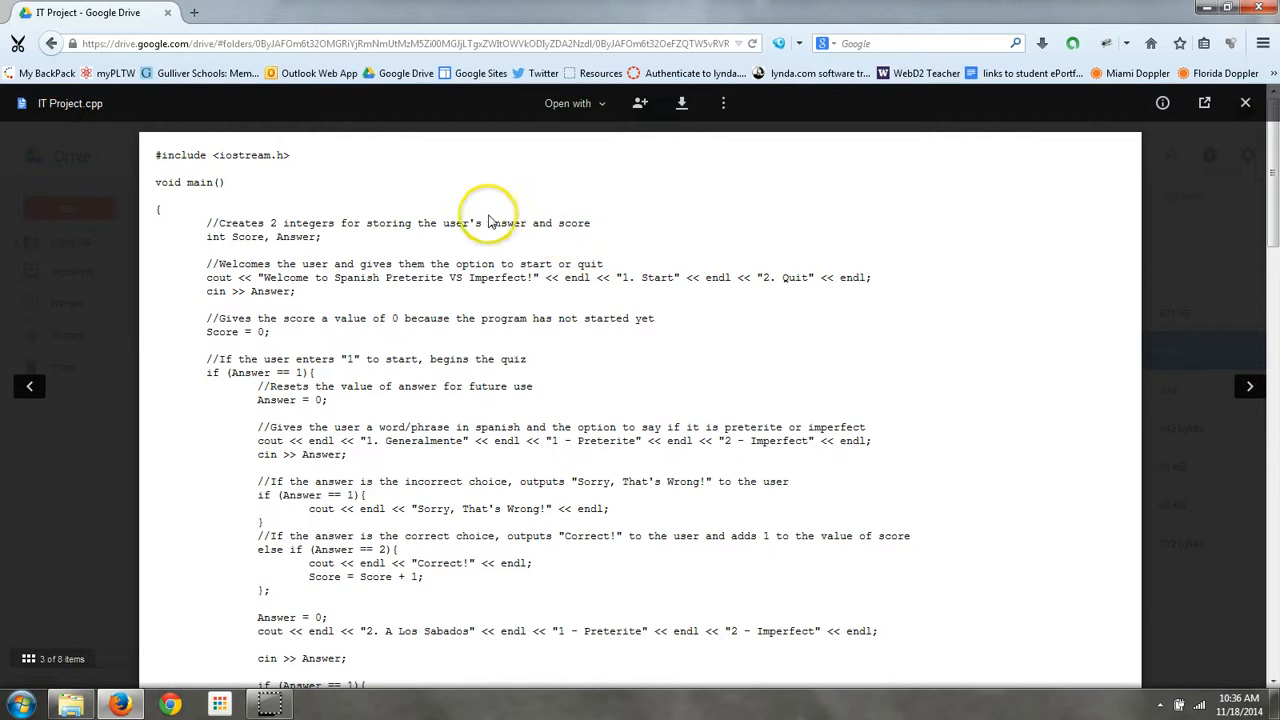
pyautogui.moveTo(260, 244)
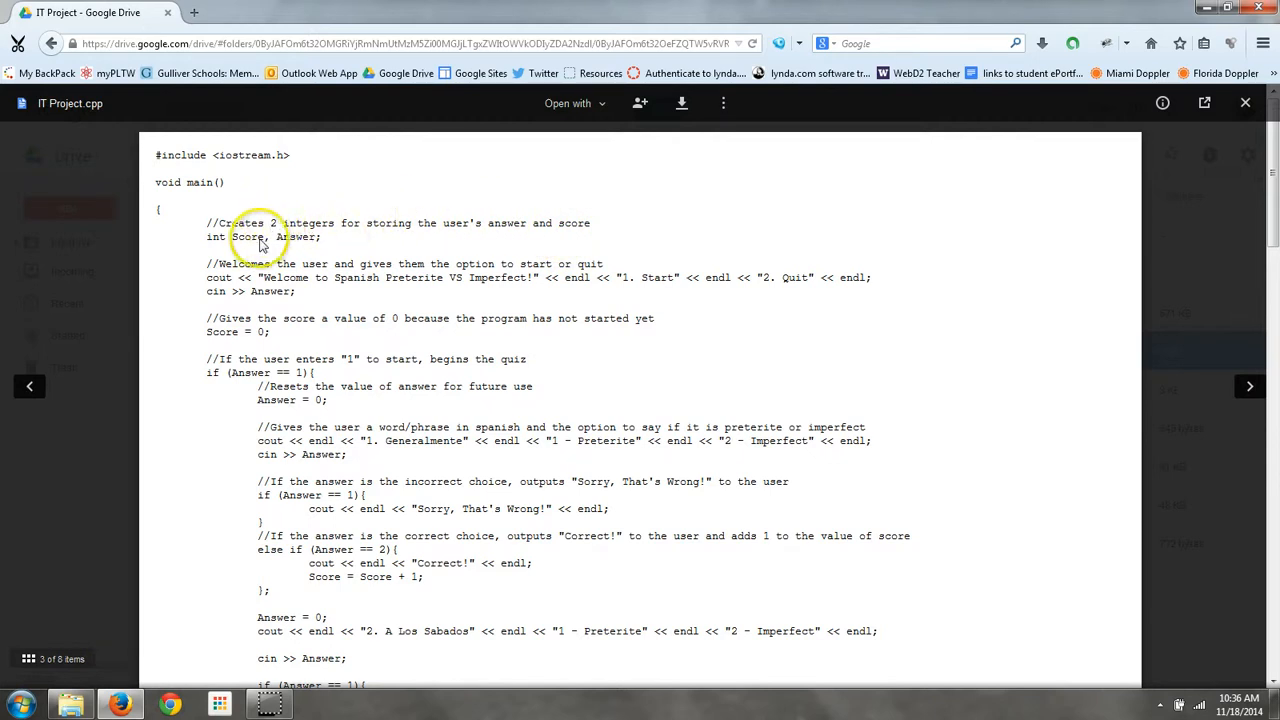
pyautogui.moveTo(224, 244)
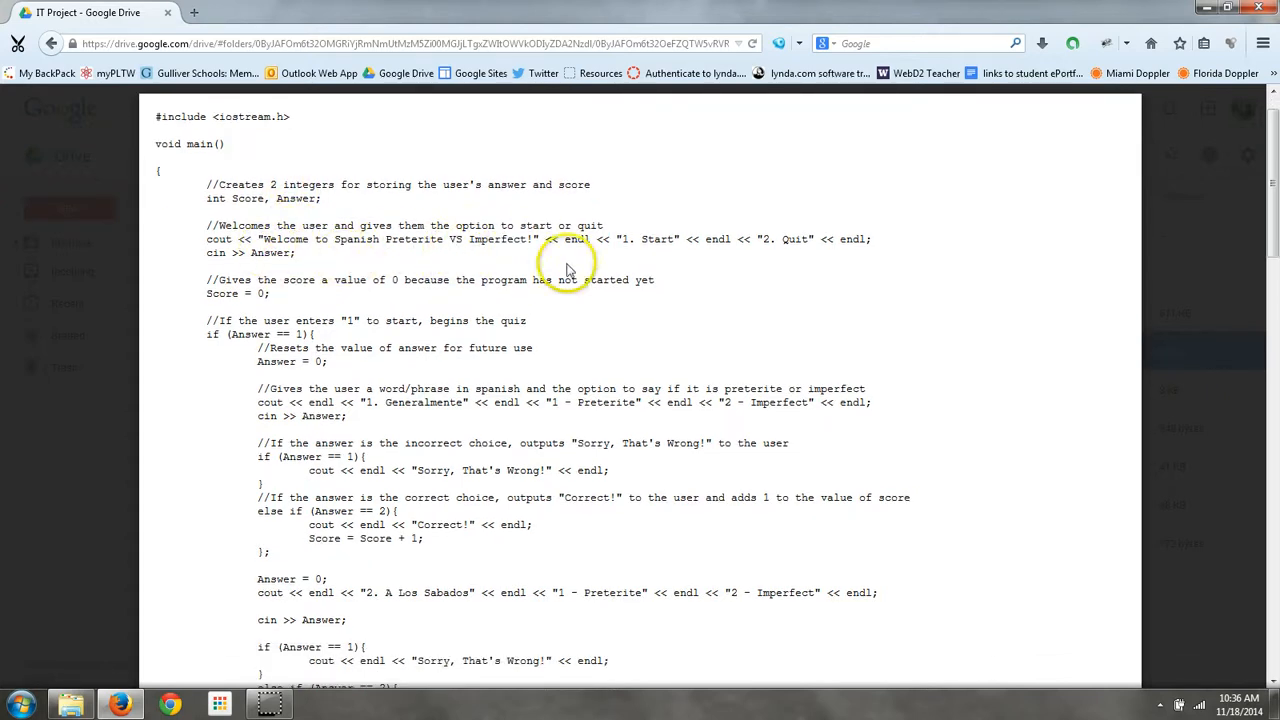
pyautogui.moveTo(756, 258)
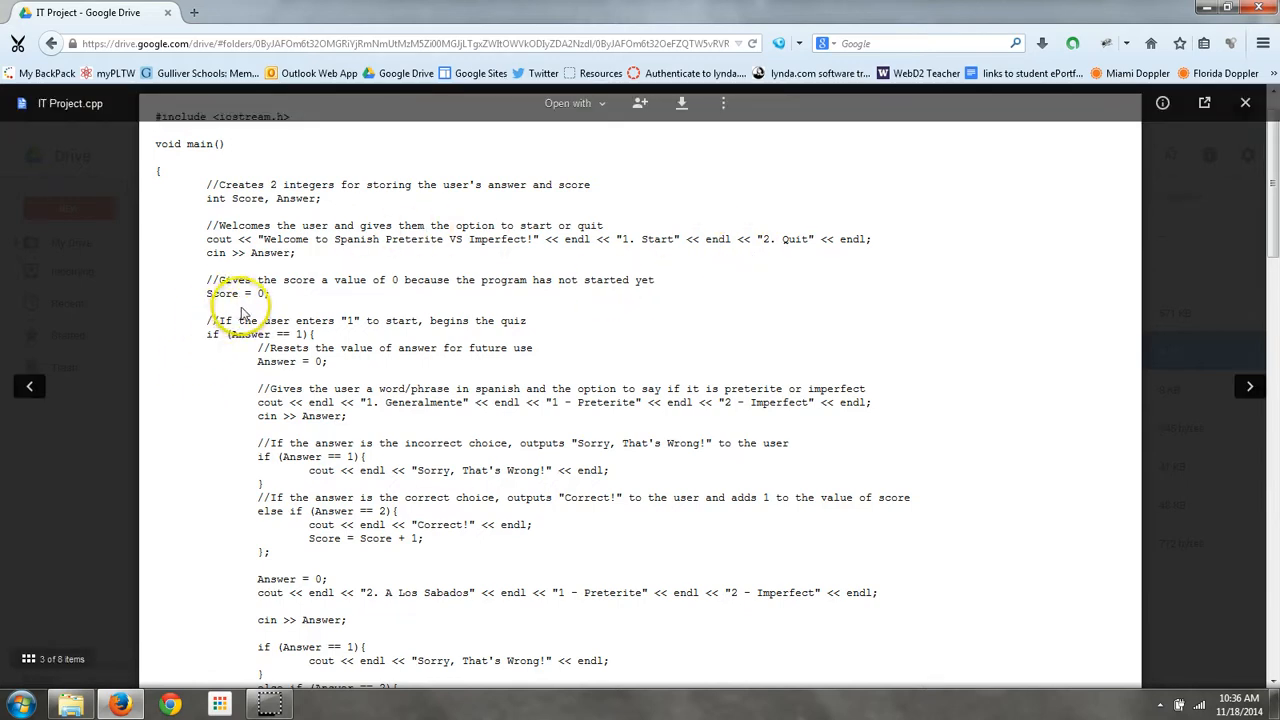
pyautogui.moveTo(268, 304)
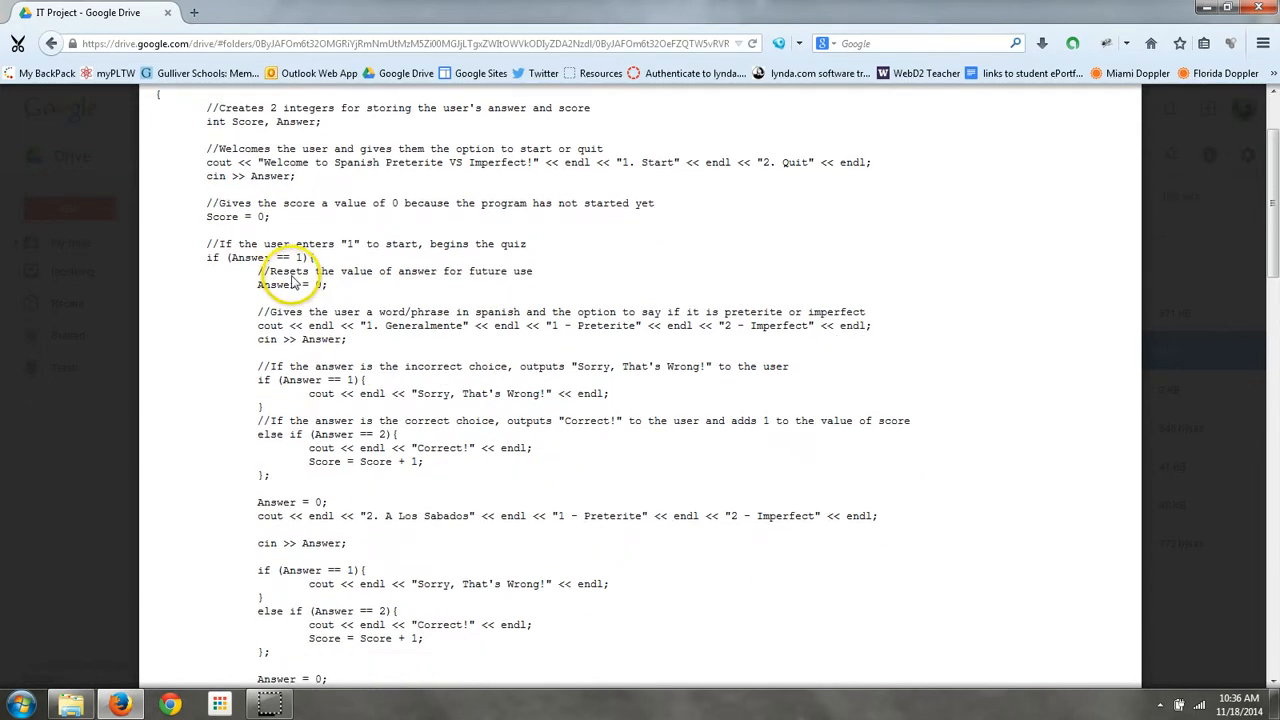
pyautogui.moveTo(248, 190)
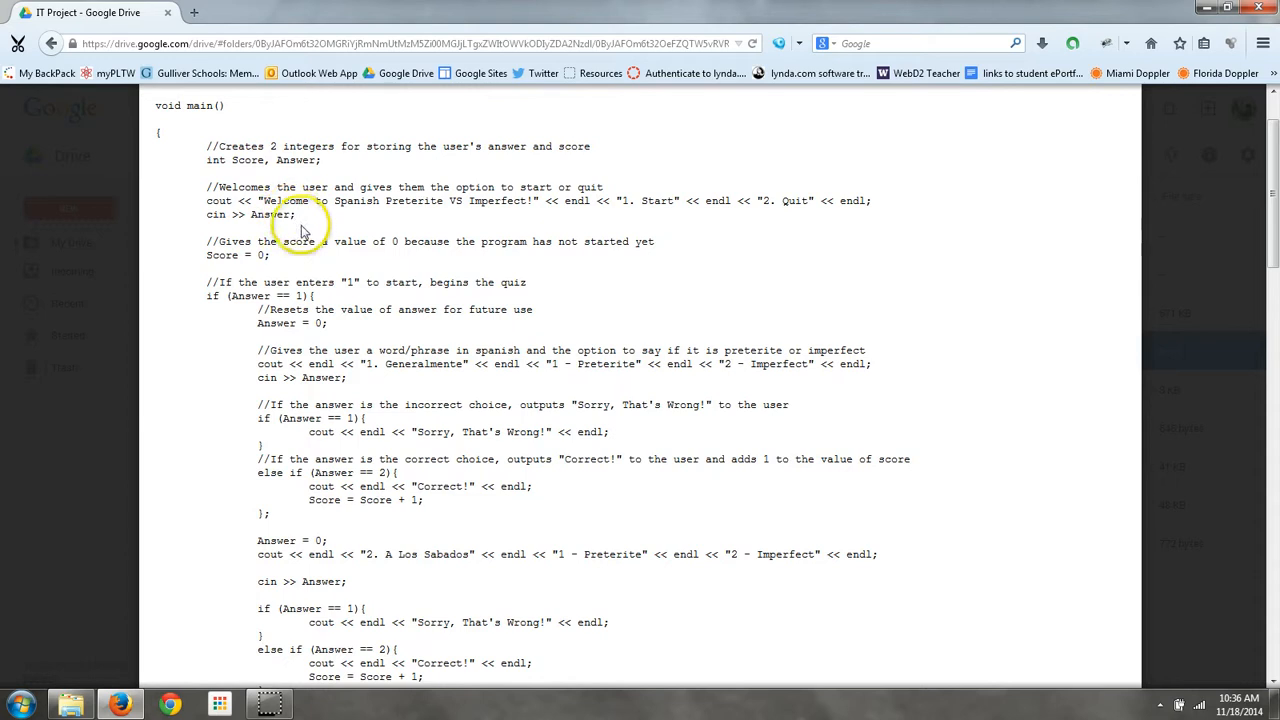
pyautogui.scroll(-3)
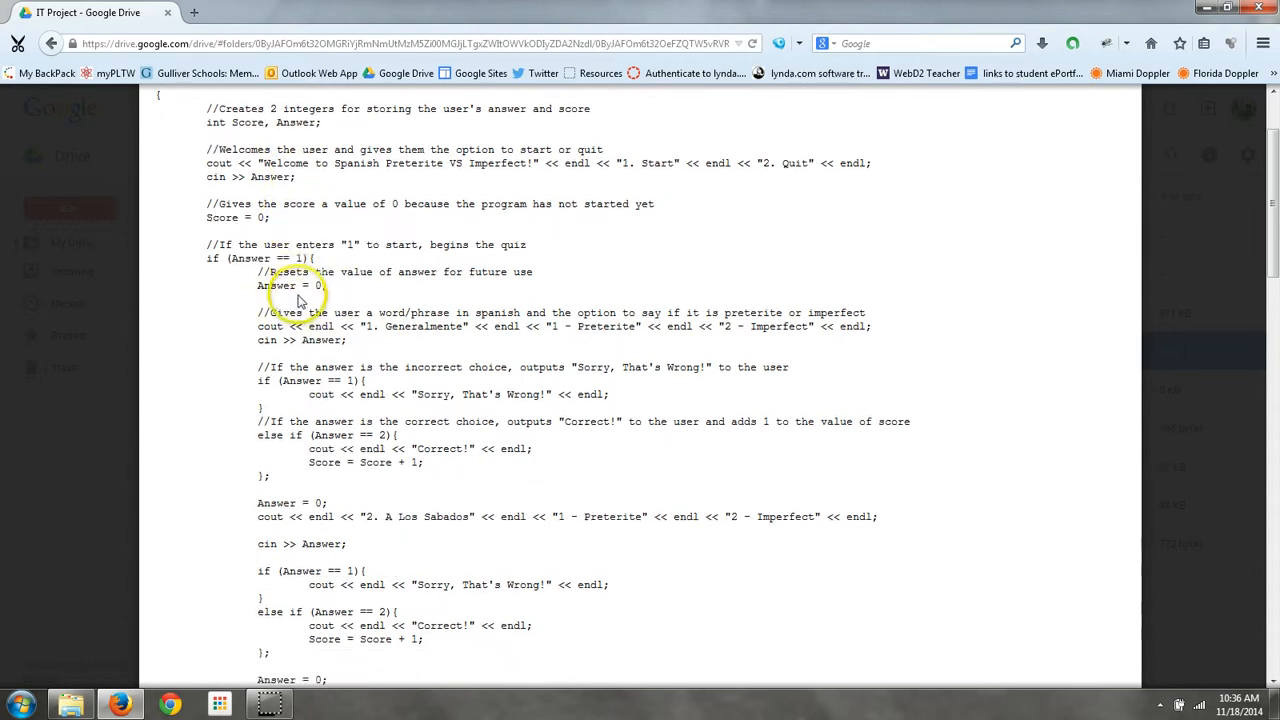
pyautogui.scroll(-3)
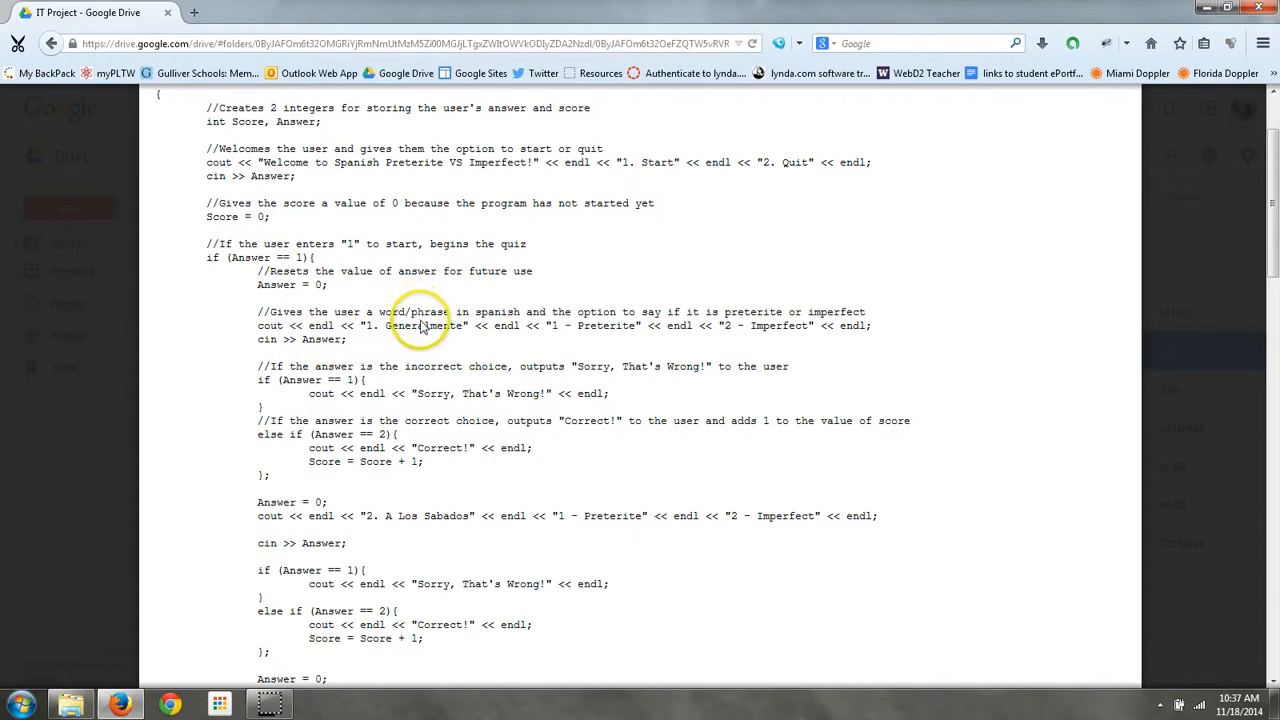
pyautogui.moveTo(464, 344)
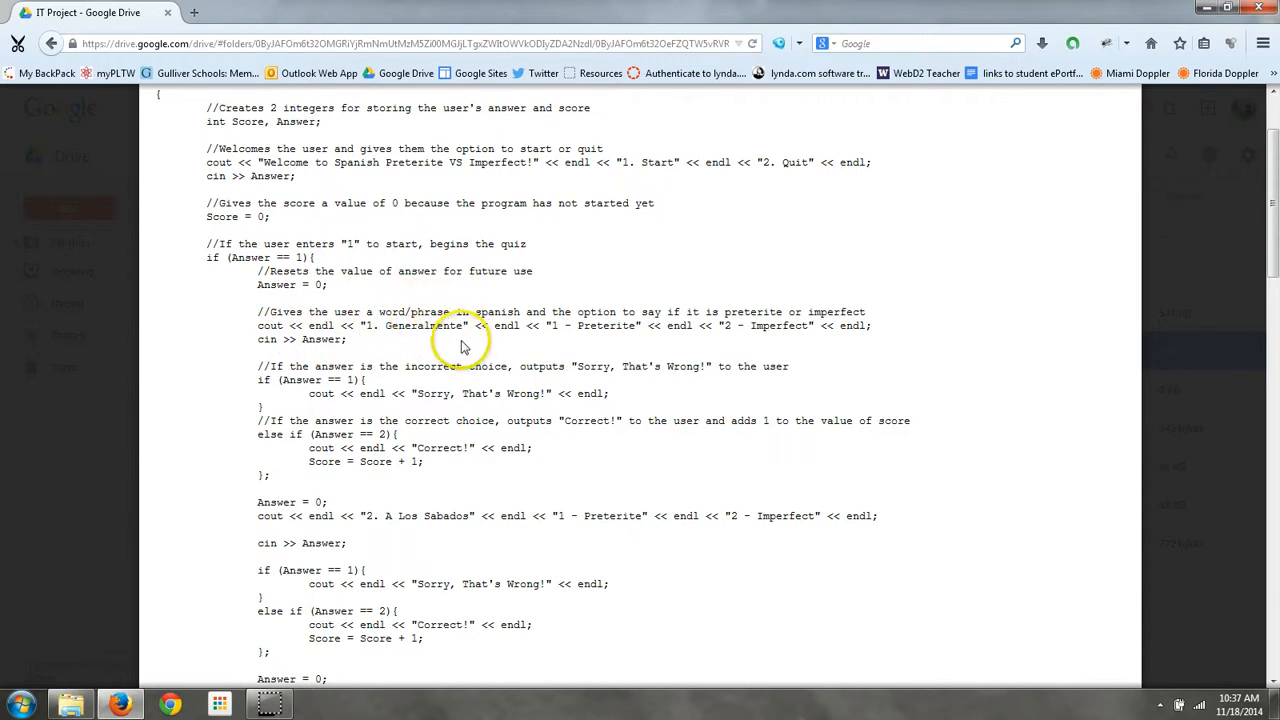
pyautogui.moveTo(776, 340)
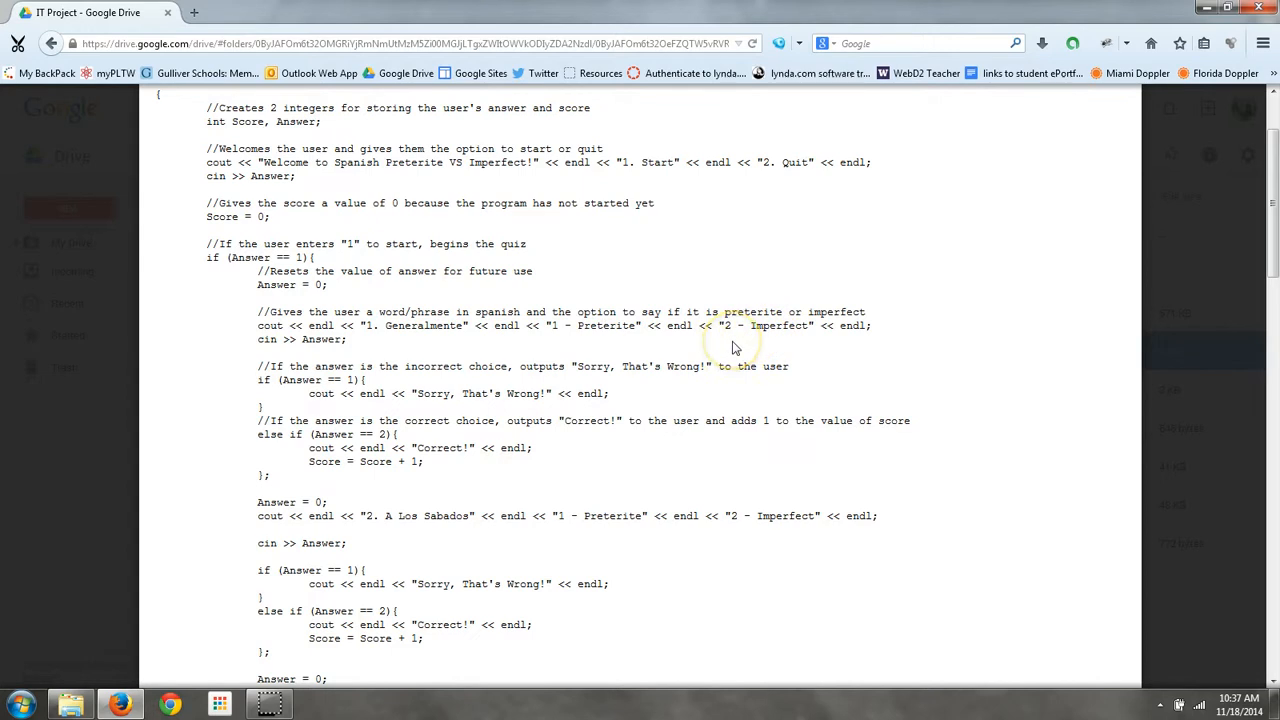
pyautogui.moveTo(628, 362)
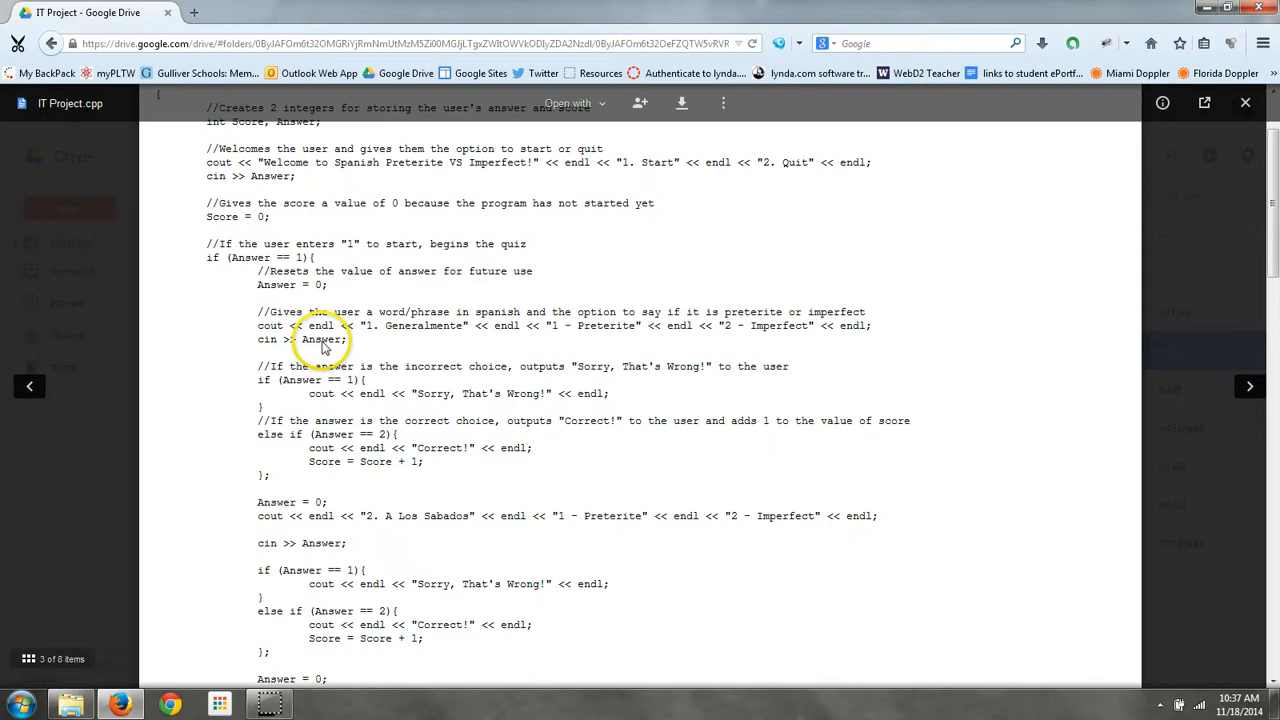
# - Scroll the code preview down to questions 4 through 7, 'Ayer' to 'Enrique Jugaba'
pyautogui.scroll(-3)
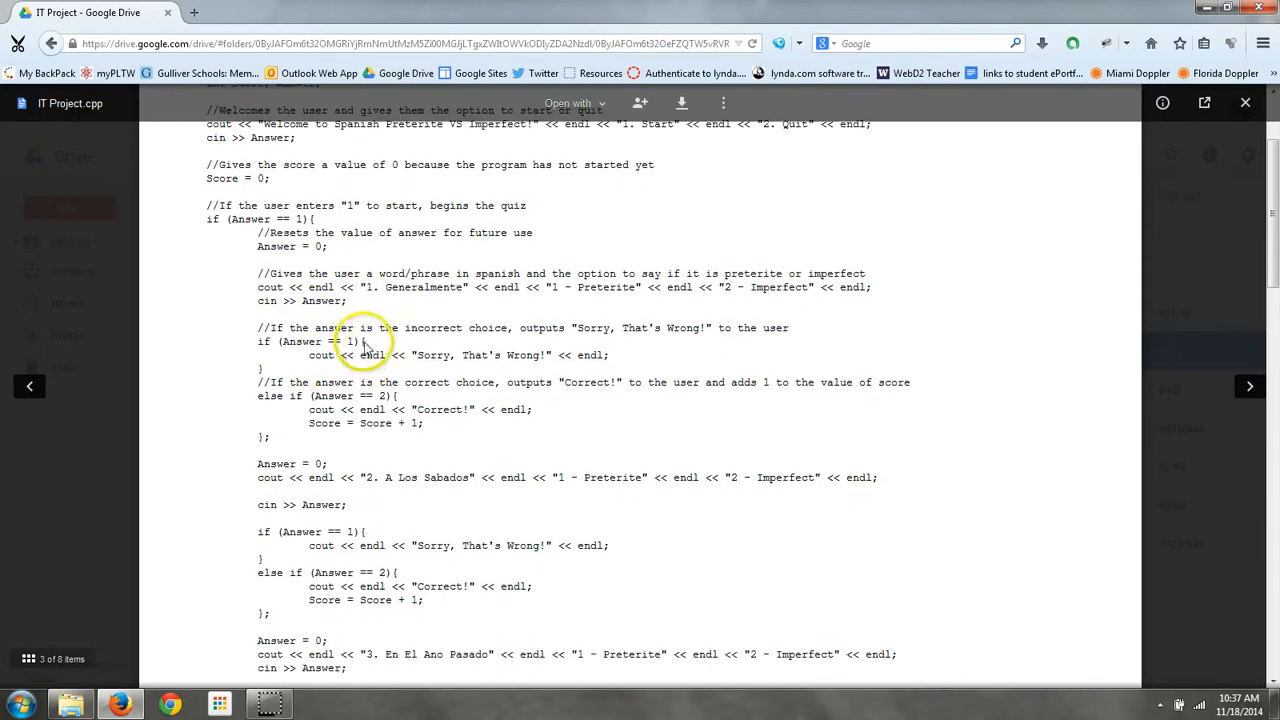
pyautogui.moveTo(450, 316)
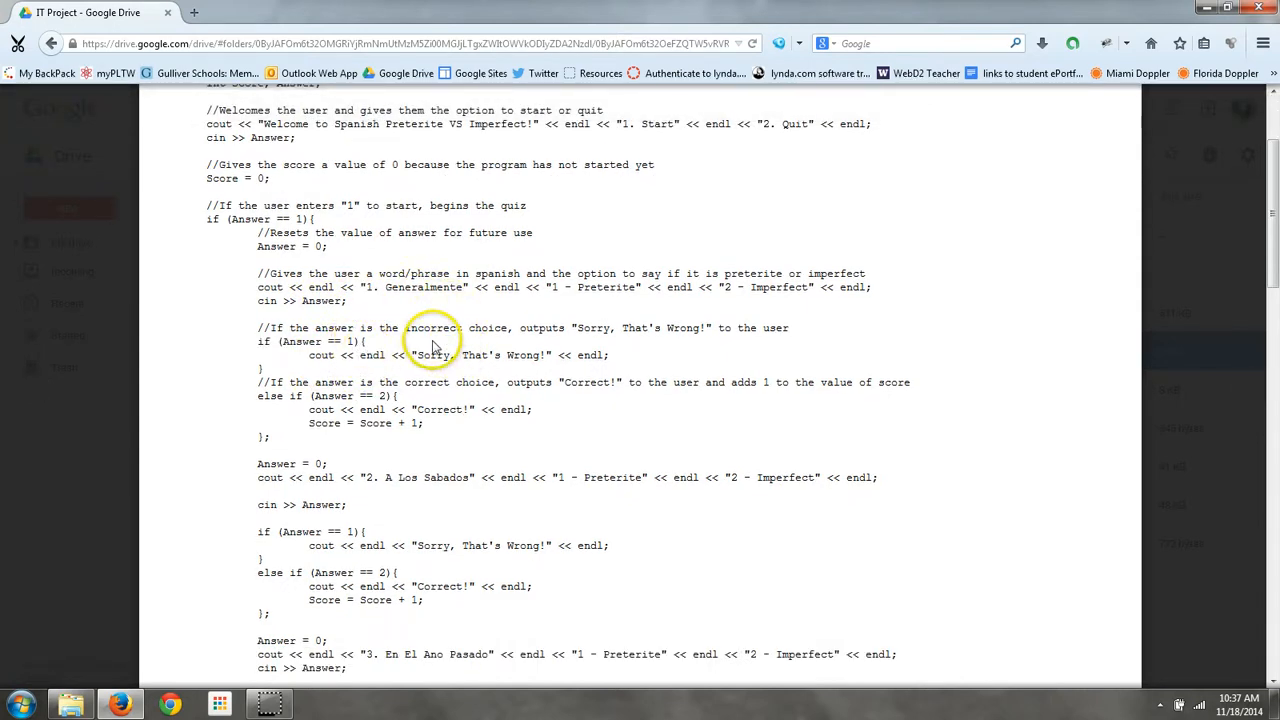
pyautogui.scroll(-3)
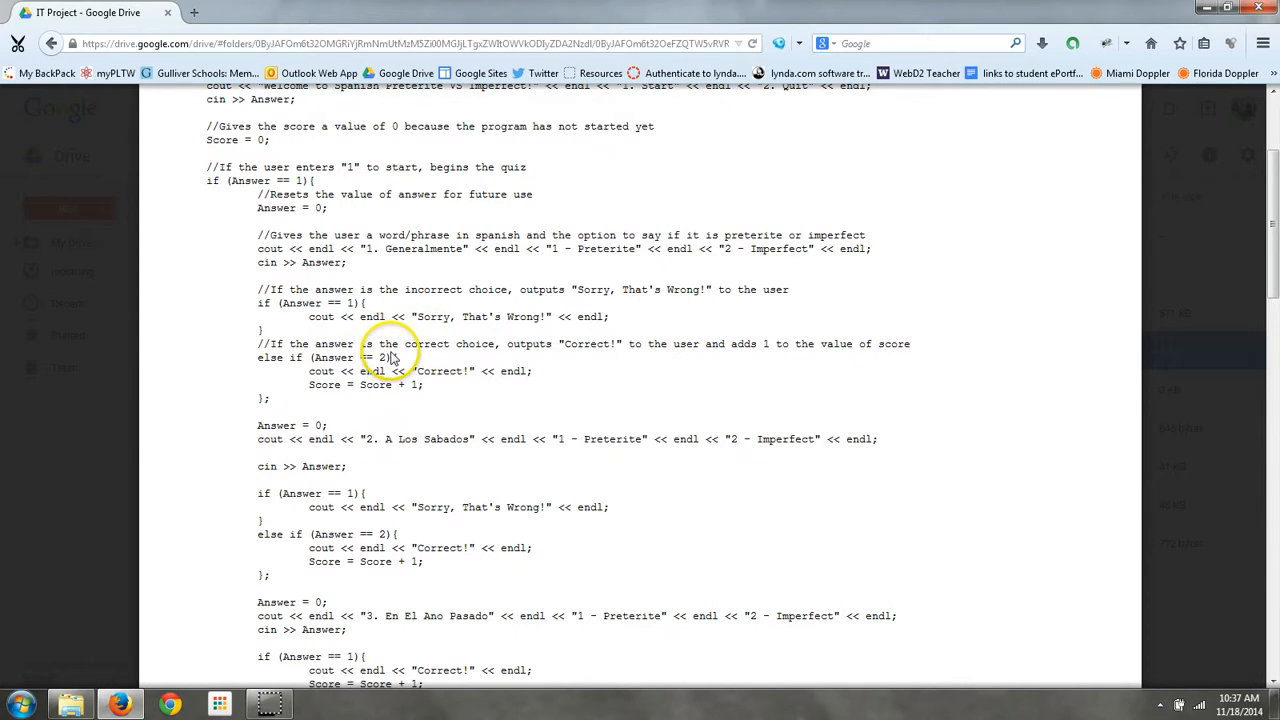
pyautogui.moveTo(436, 380)
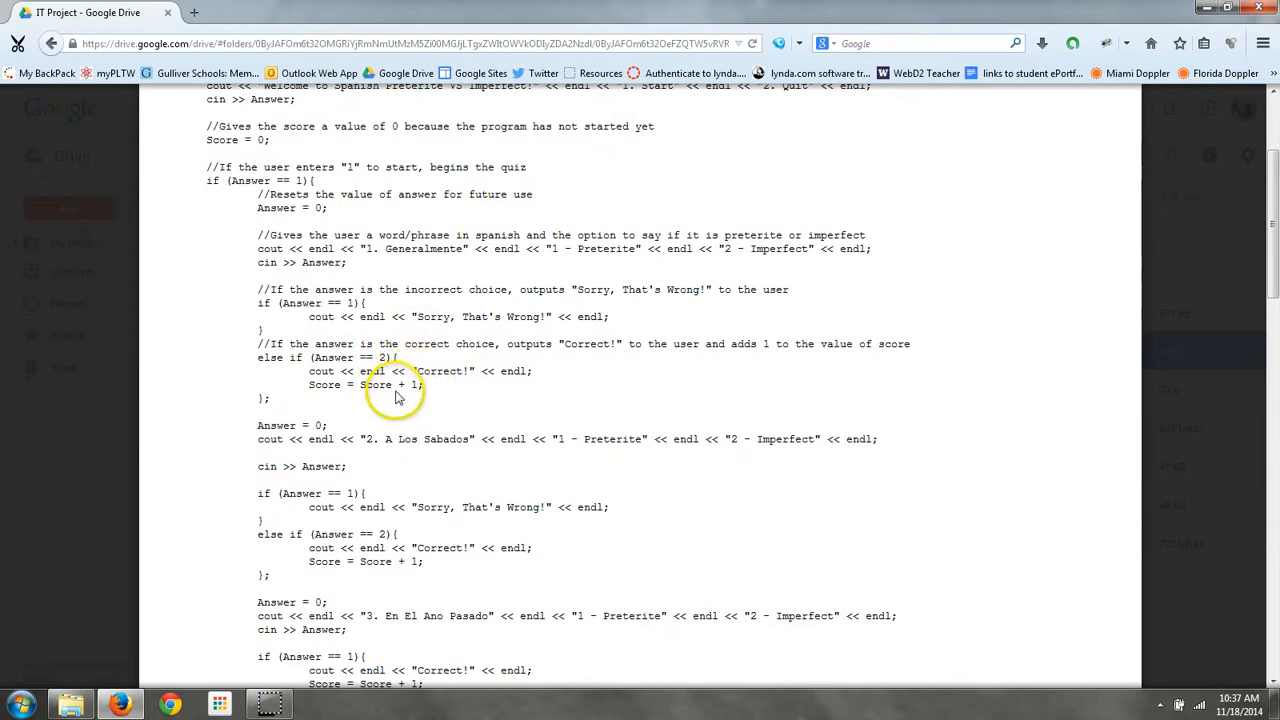
pyautogui.scroll(-3)
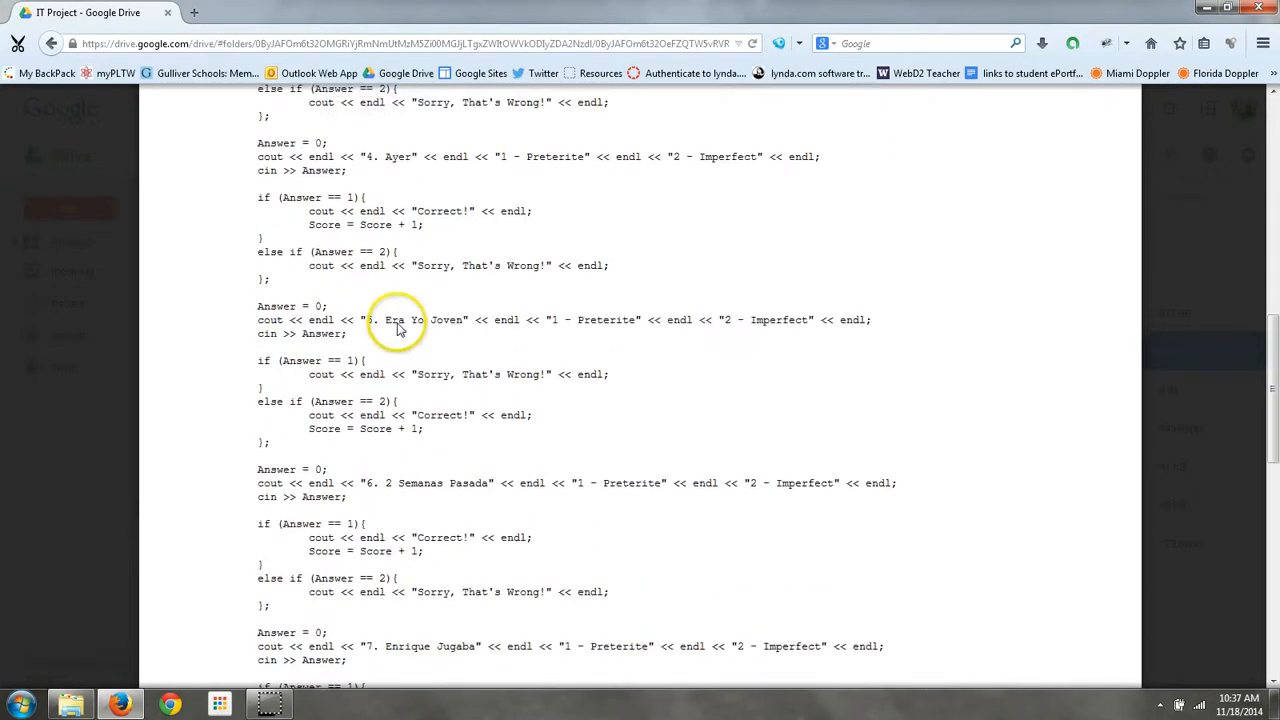
# - Scroll to the code's end: question 10 'Cada Ano', the score out of ten and the Goodbye branch
pyautogui.scroll(-3)
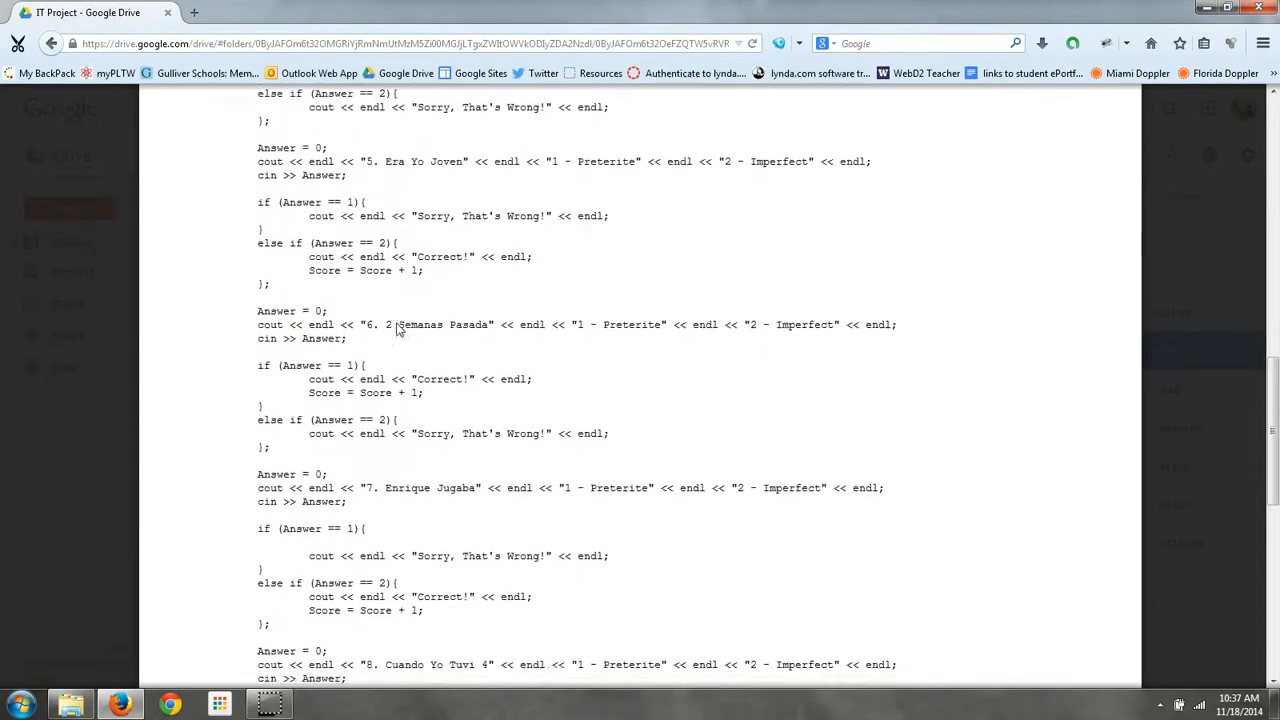
pyautogui.scroll(-3)
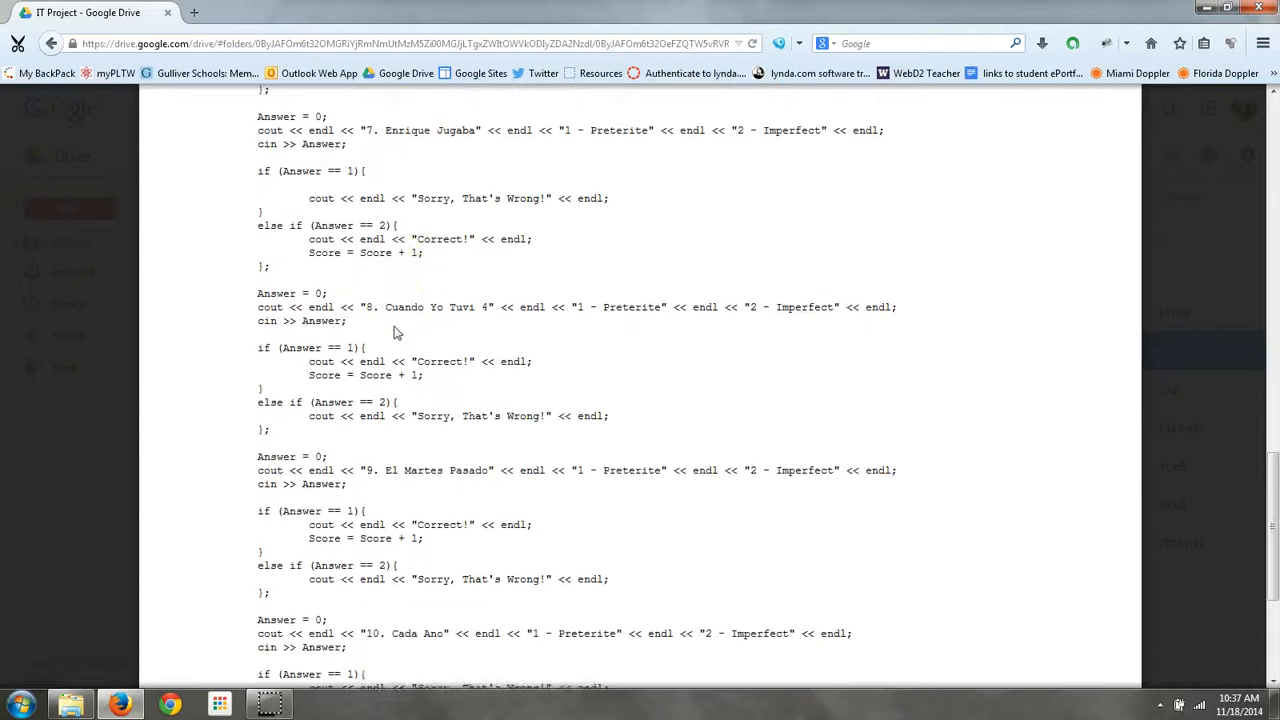
pyautogui.scroll(-3)
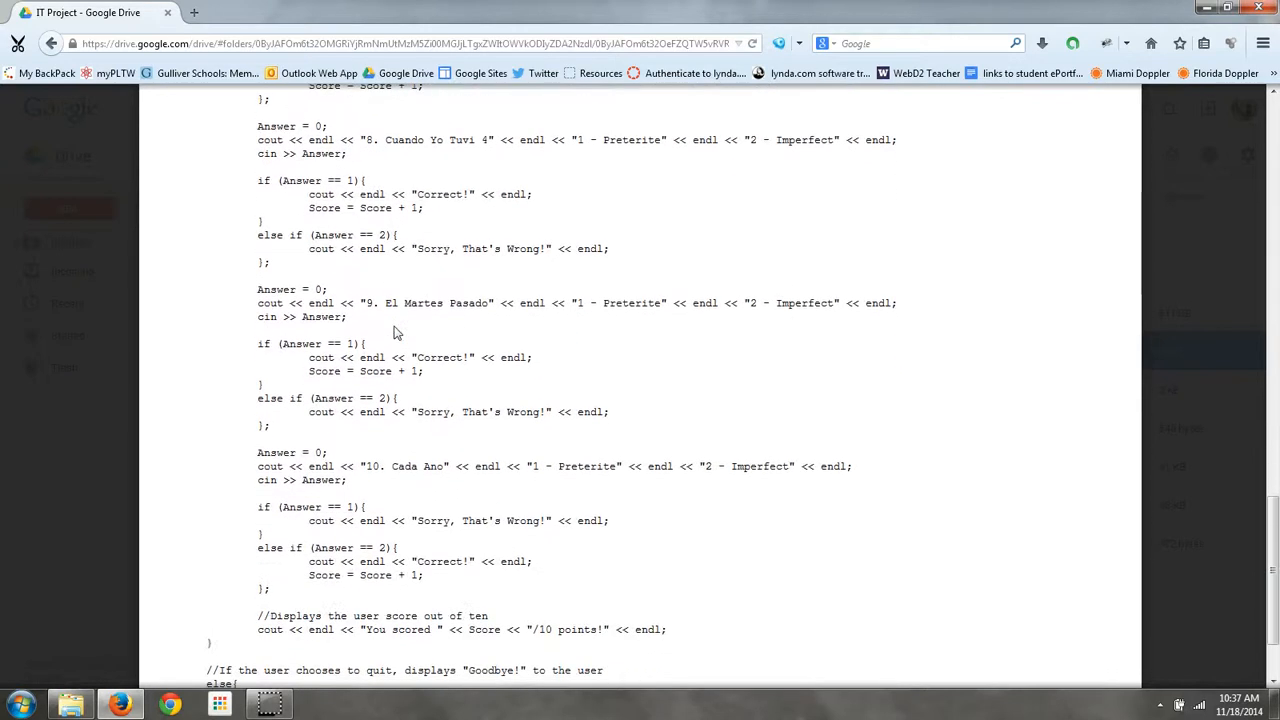
pyautogui.scroll(-3)
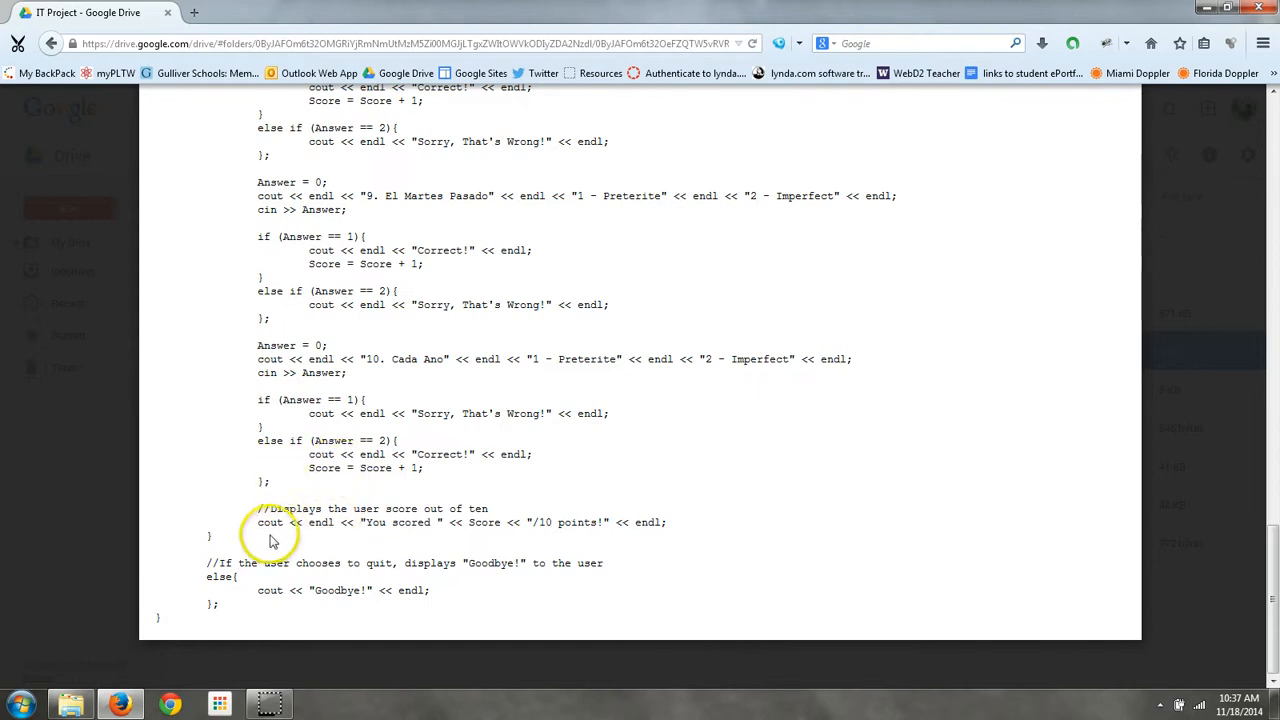
pyautogui.moveTo(490, 536)
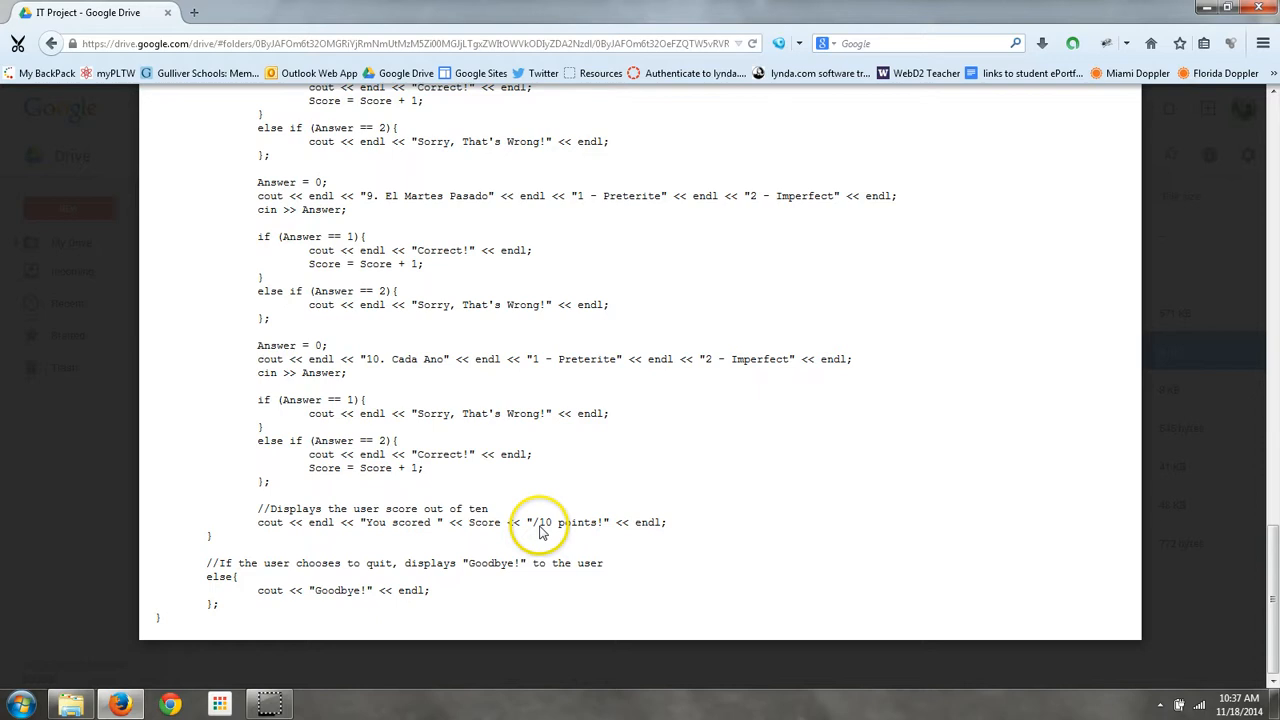
pyautogui.moveTo(600, 462)
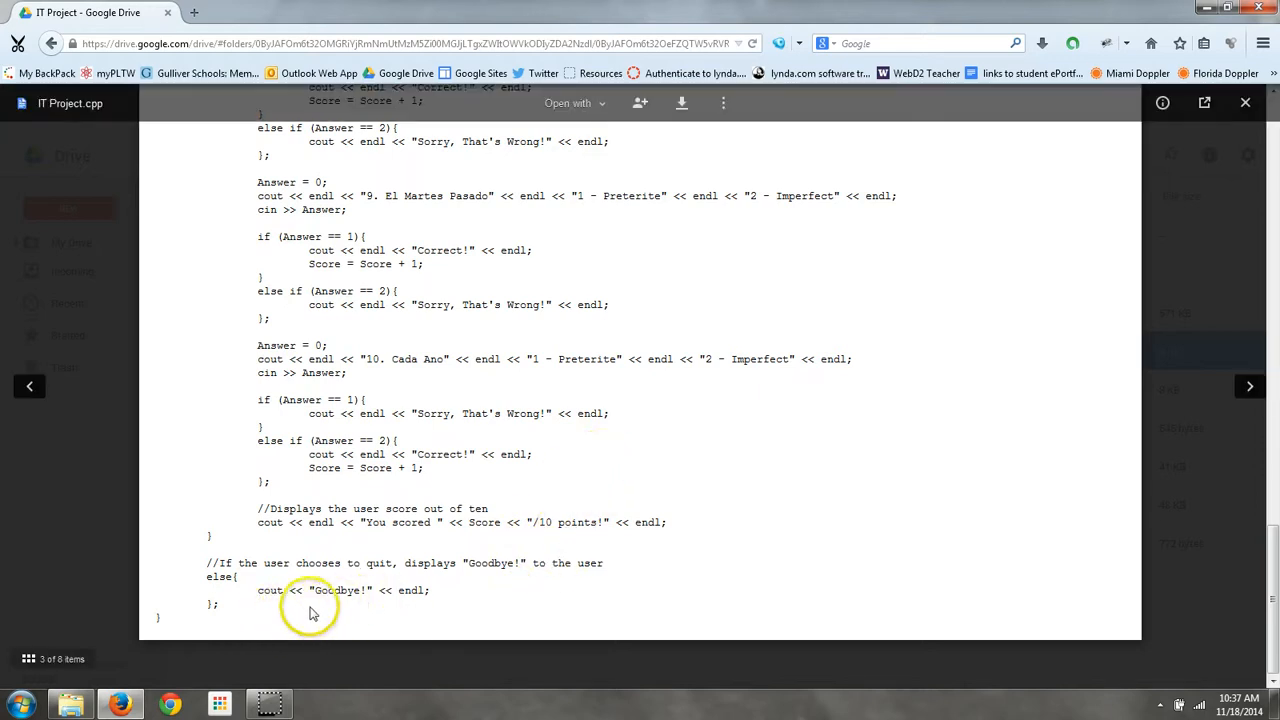
pyautogui.moveTo(448, 600)
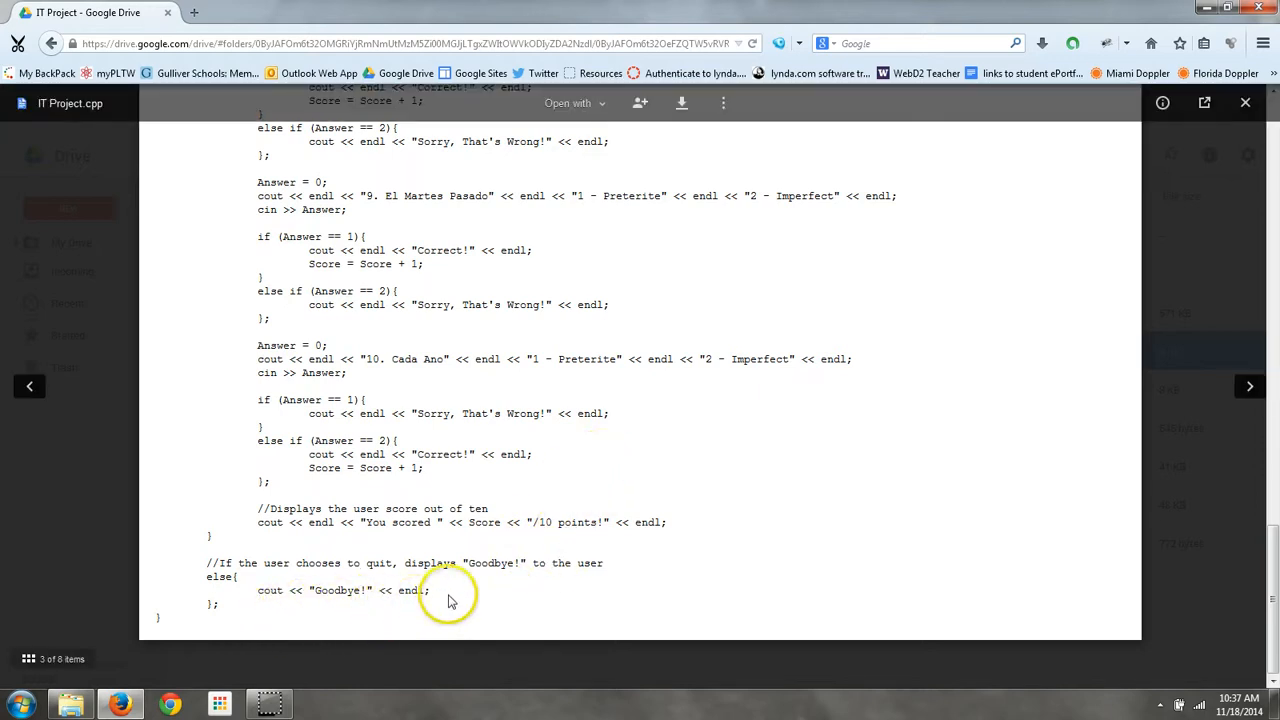
pyautogui.moveTo(1244, 104)
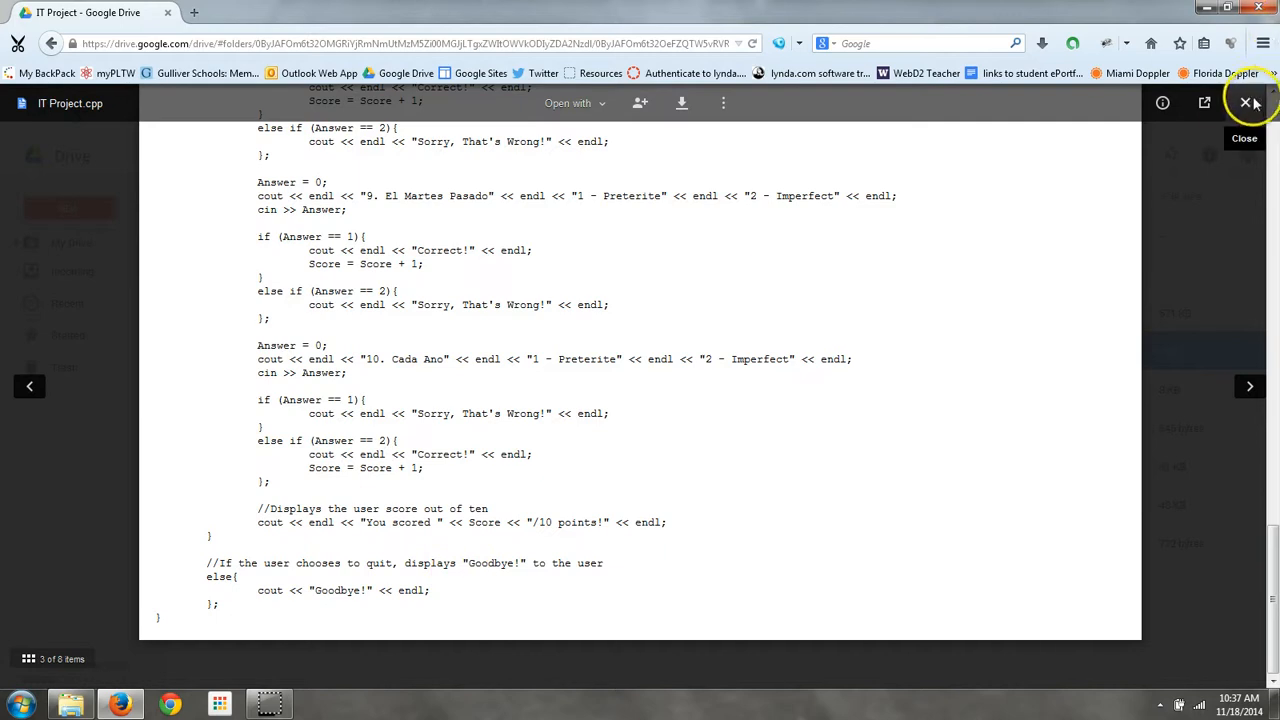
# - Close the code preview and open the IT Project Slides presentation
pyautogui.click(1246, 104)
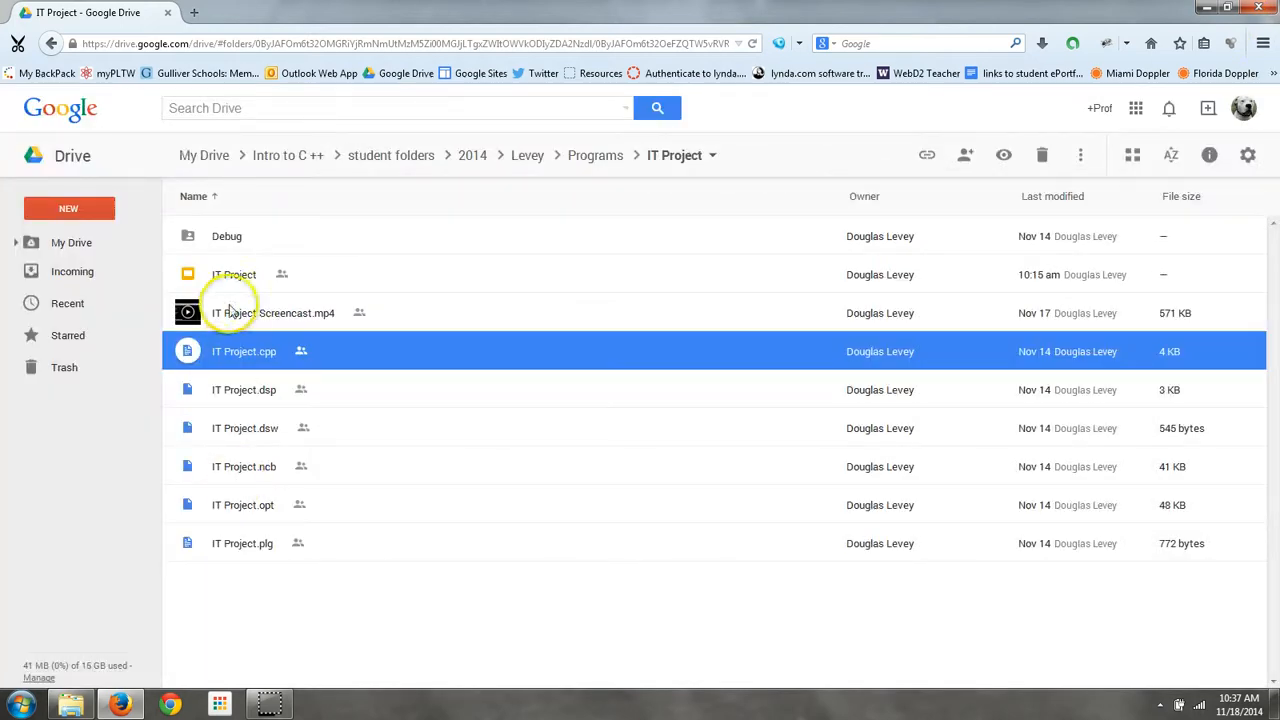
pyautogui.doubleClick(232, 274)
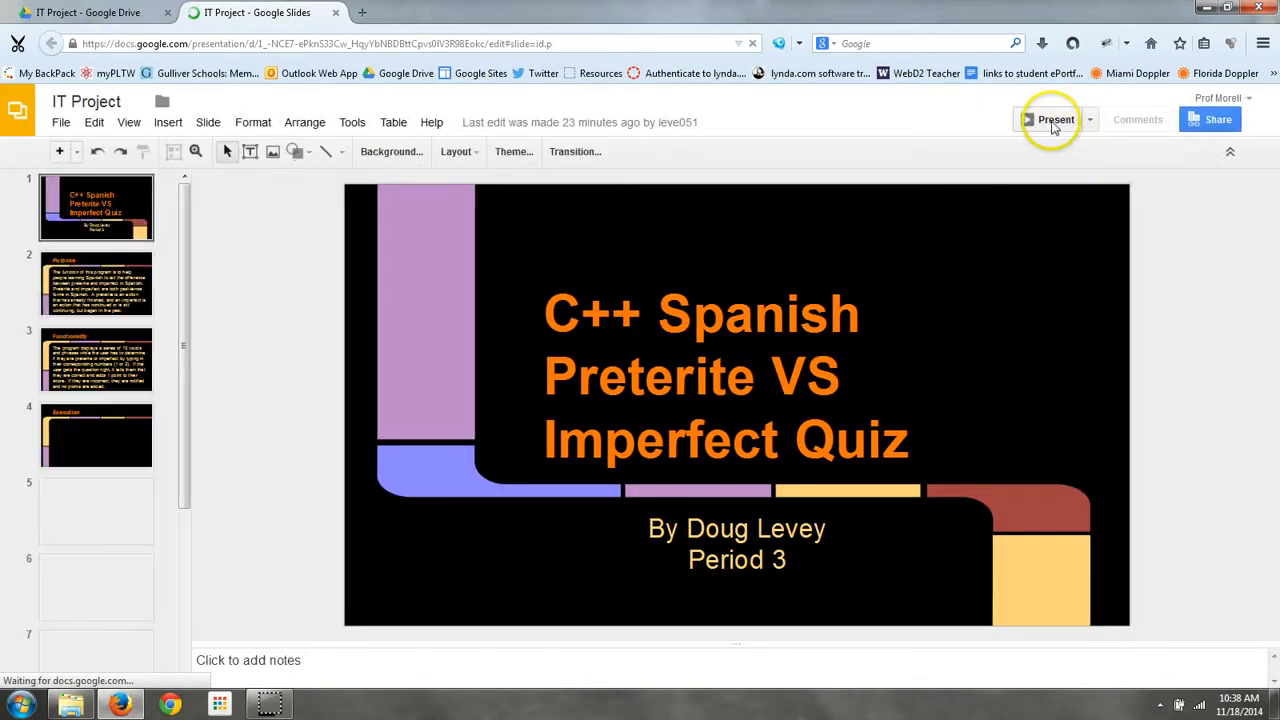
# - Present the IT Project deck full screen from the title slide
pyautogui.click(1056, 120)
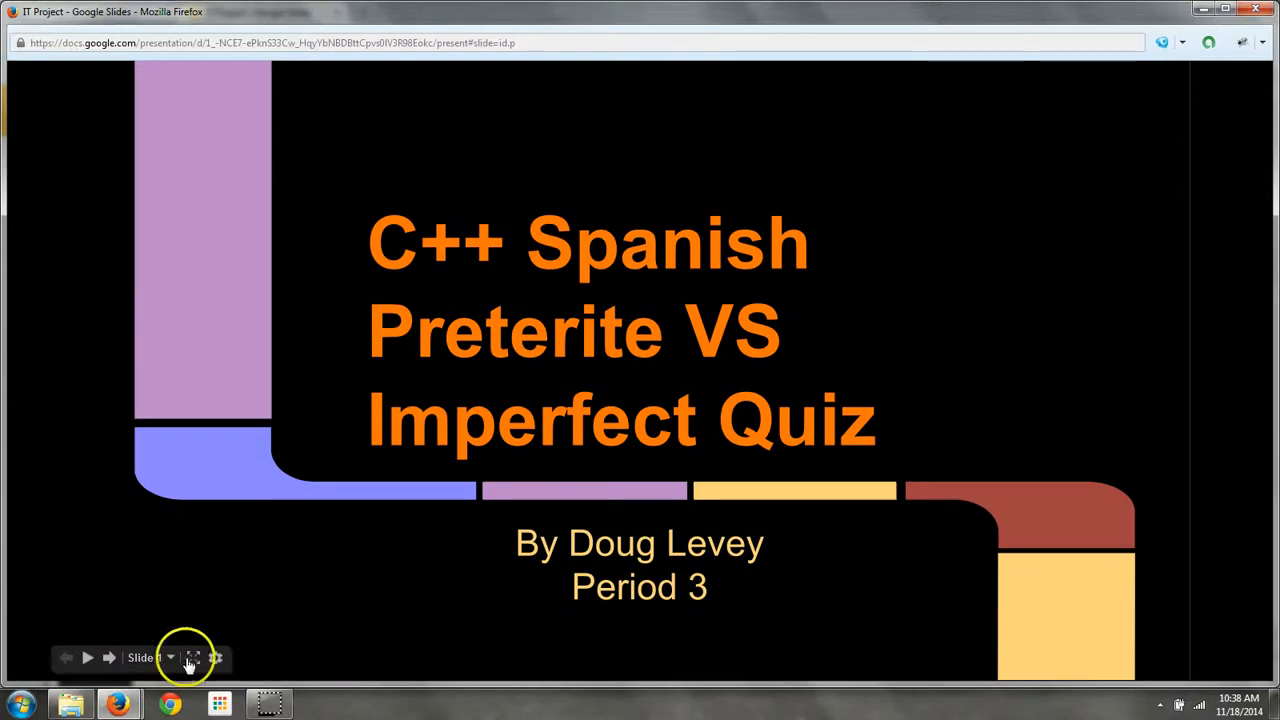
pyautogui.click(192, 656)
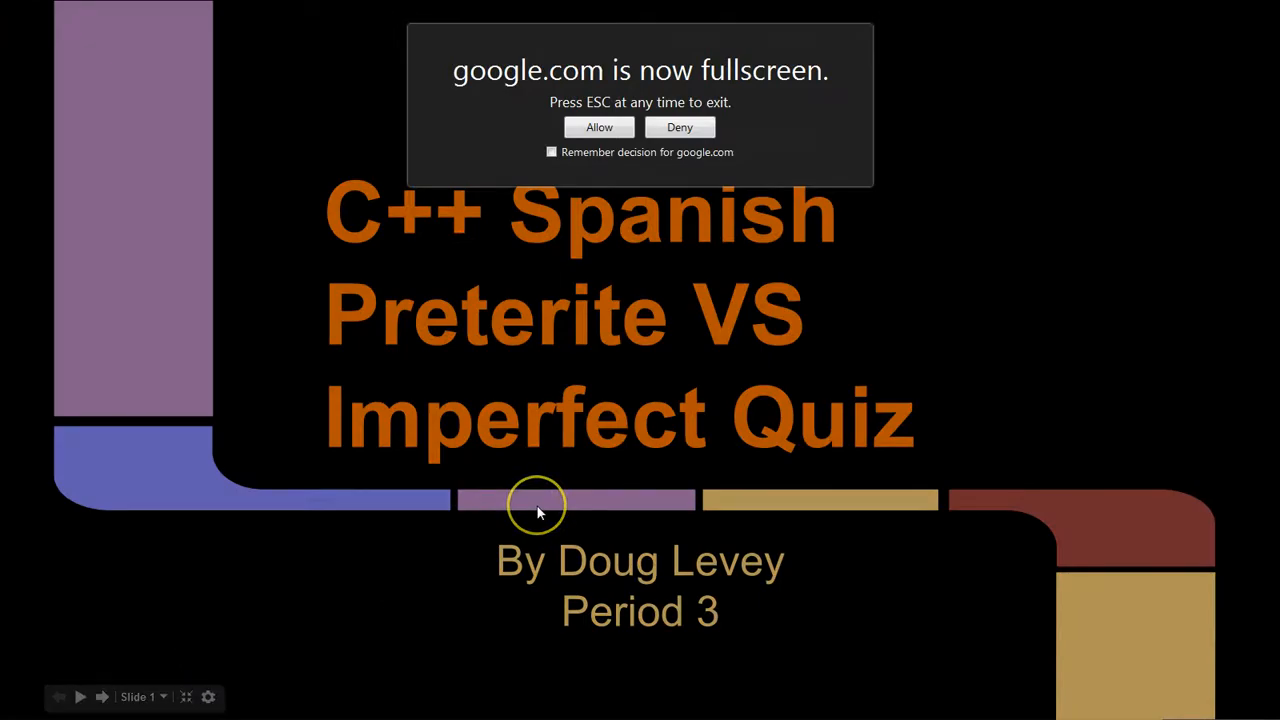
pyautogui.click(100, 696)
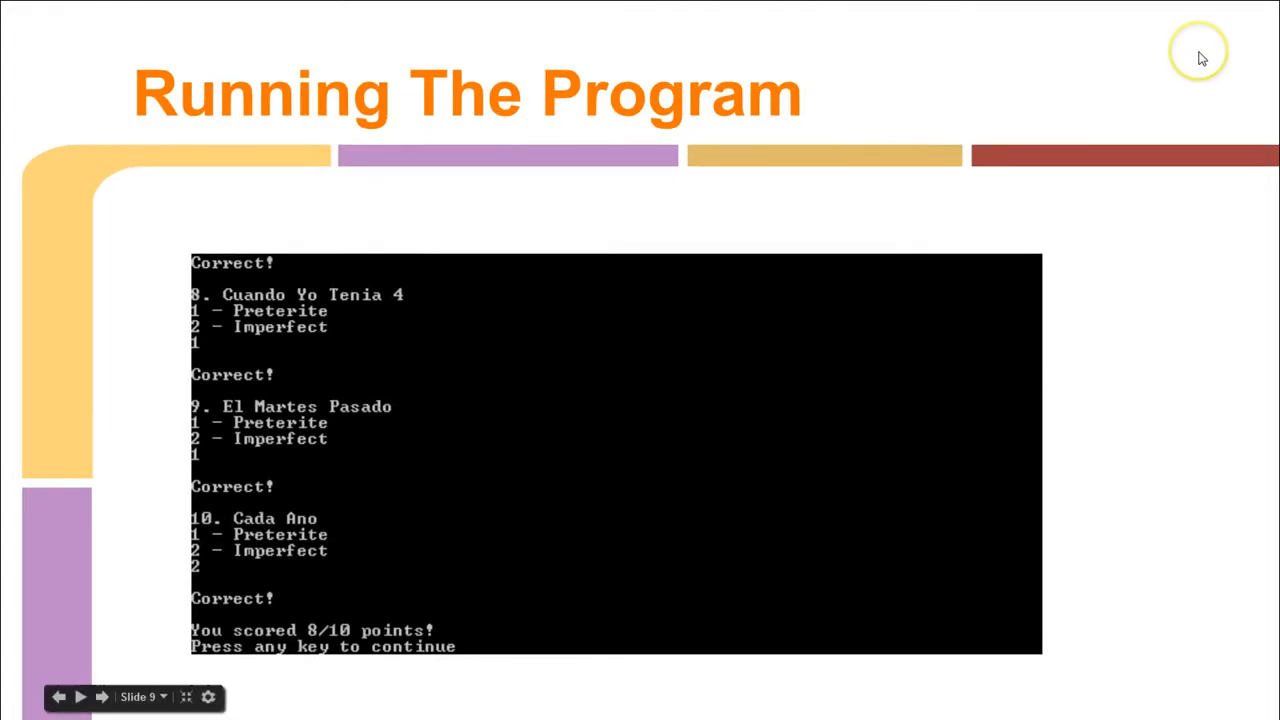
pyautogui.moveTo(970, 388)
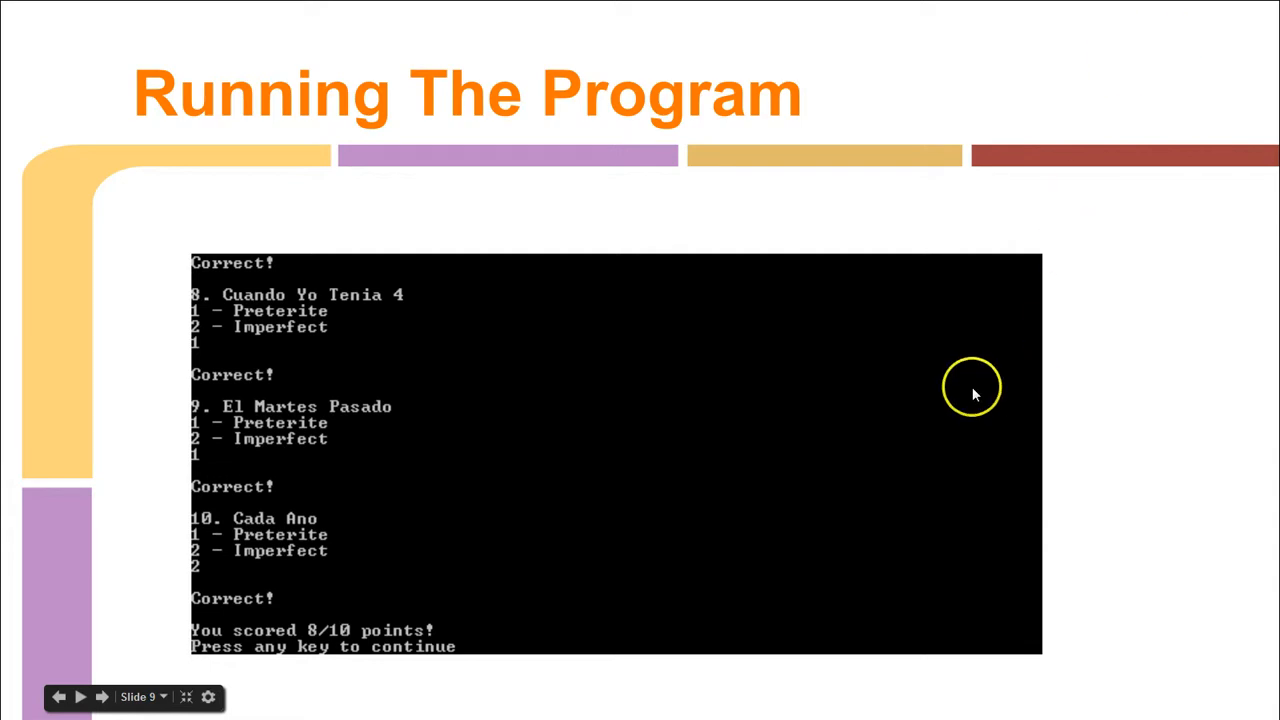
pyautogui.moveTo(938, 552)
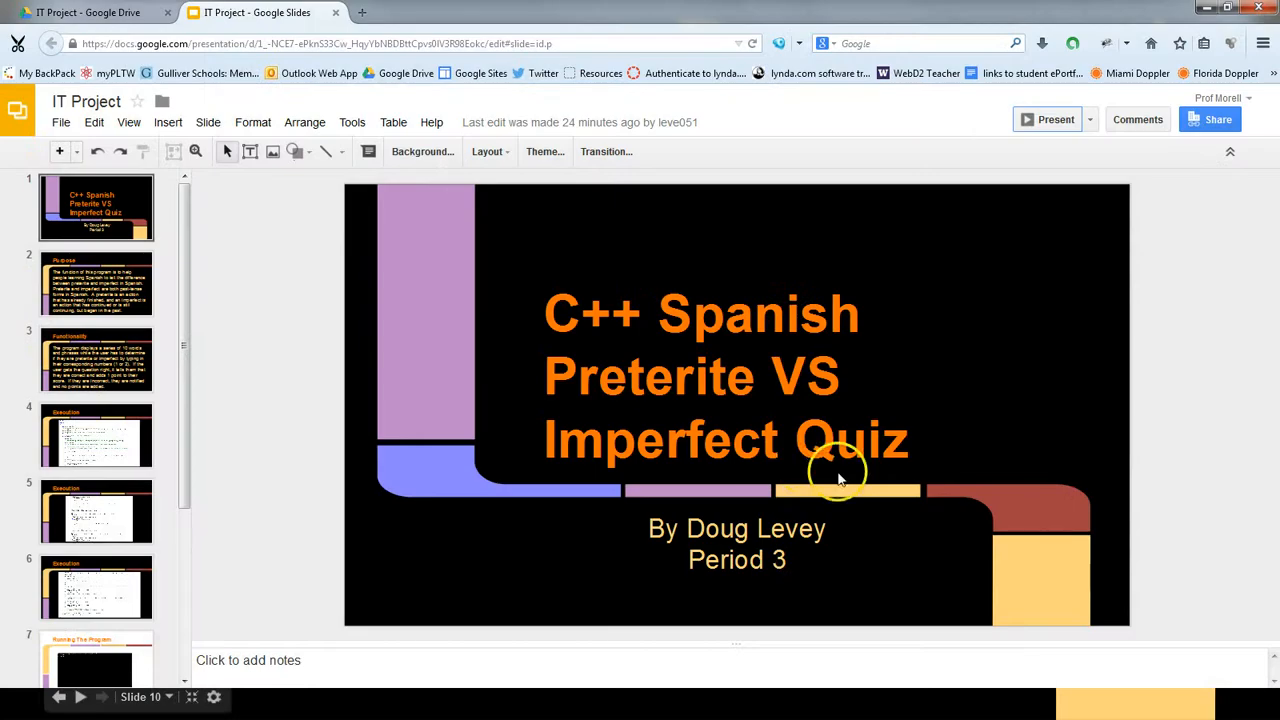
pyautogui.moveTo(1050, 120)
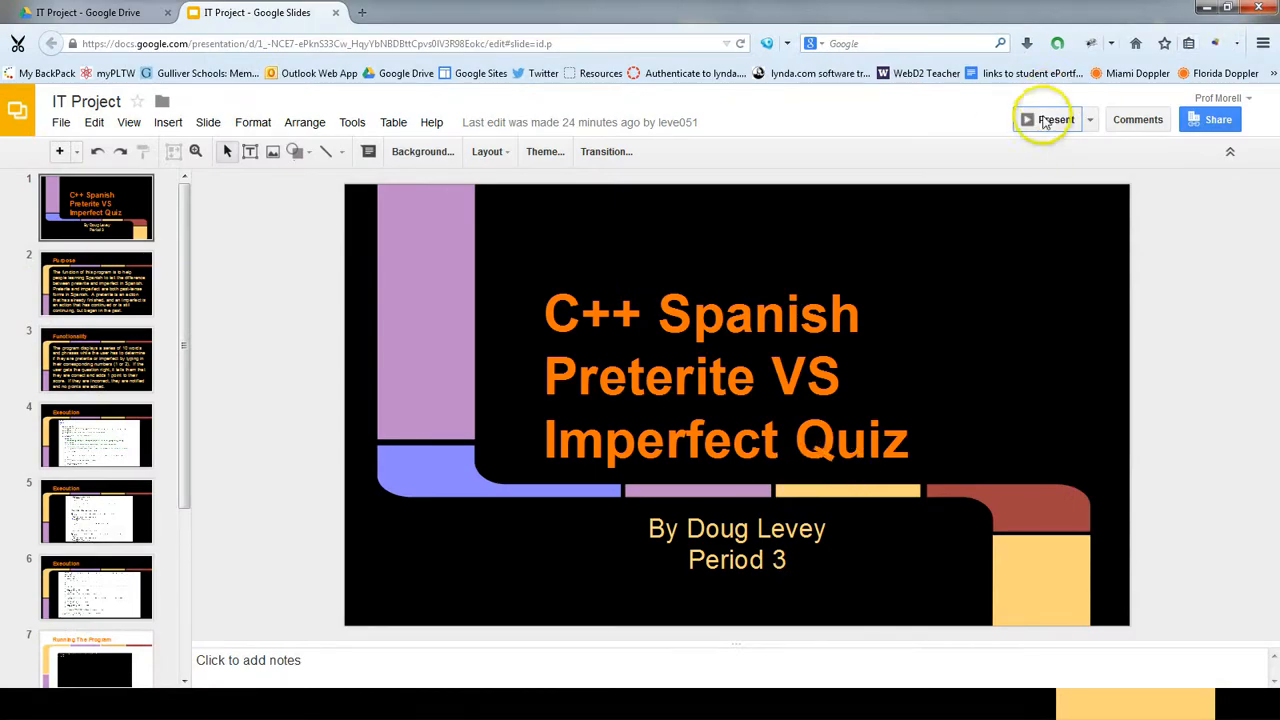
# - Jump to slide 10 'Demonstration' and present it
pyautogui.click(96, 648)
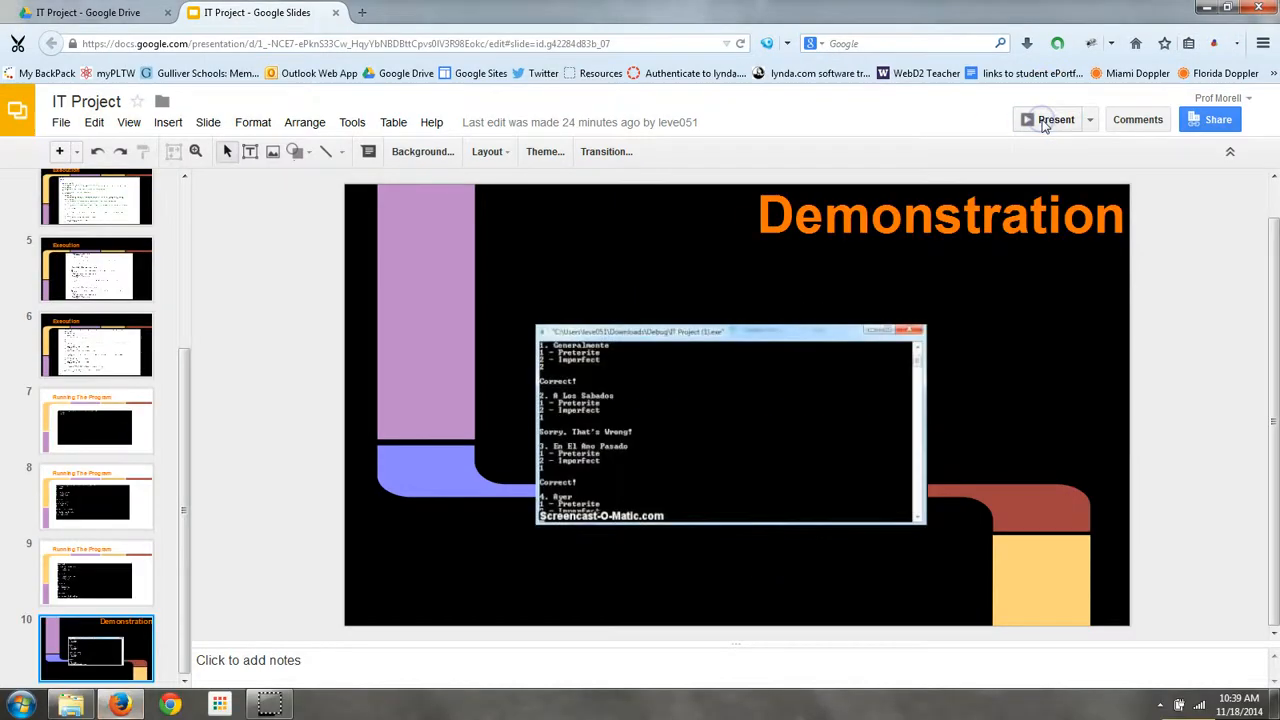
pyautogui.click(1056, 120)
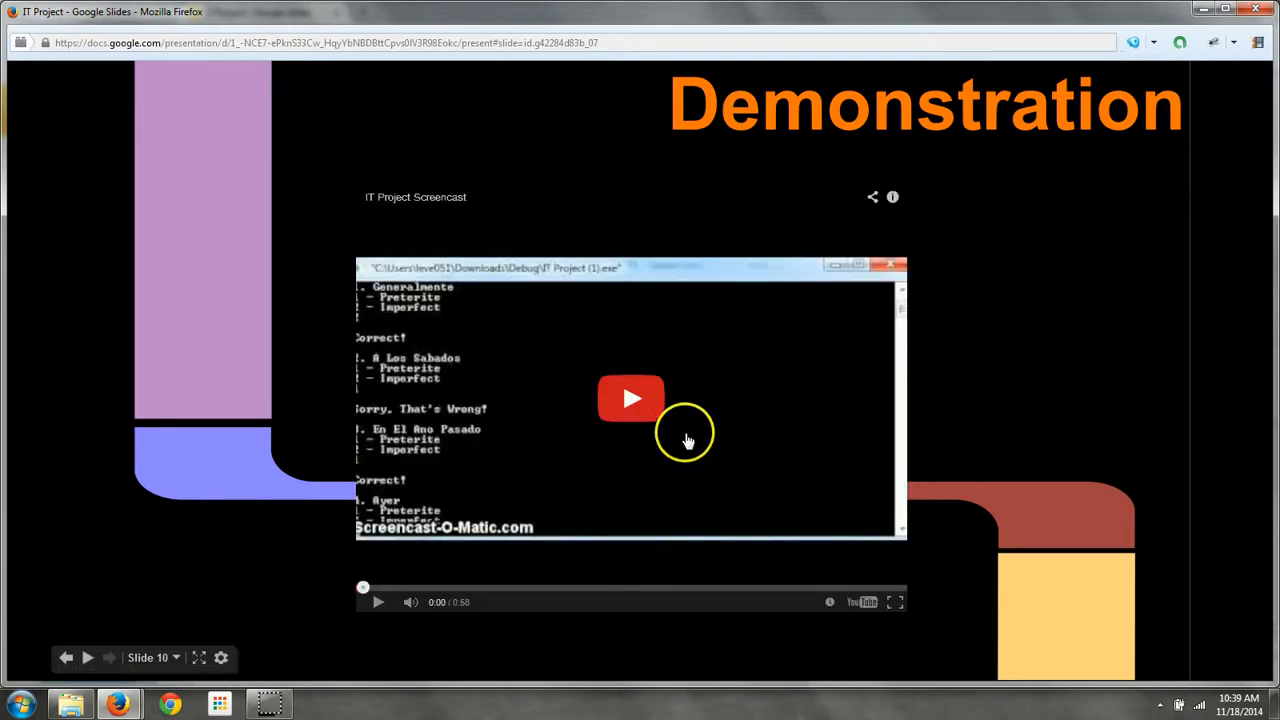
# - Play the embedded screencast, typing answers 2, 1, 1 as the quiz demo runs
pyautogui.click(630, 398)
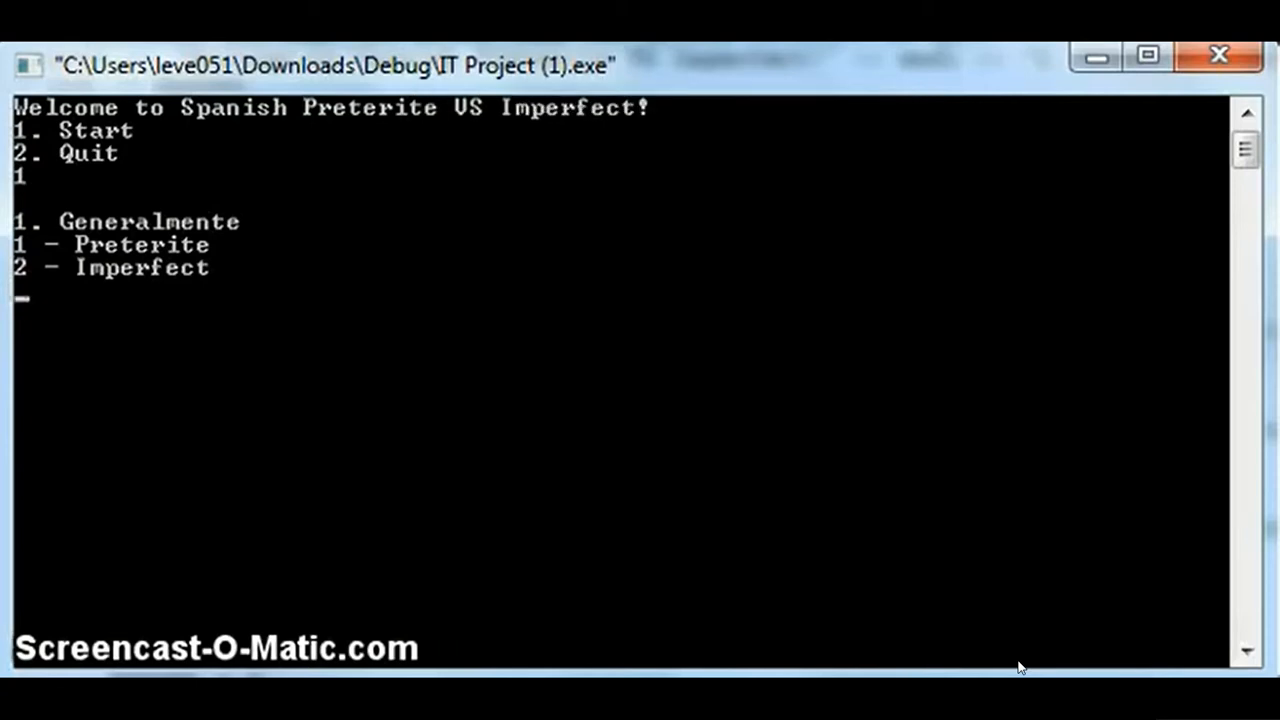
pyautogui.write('2')
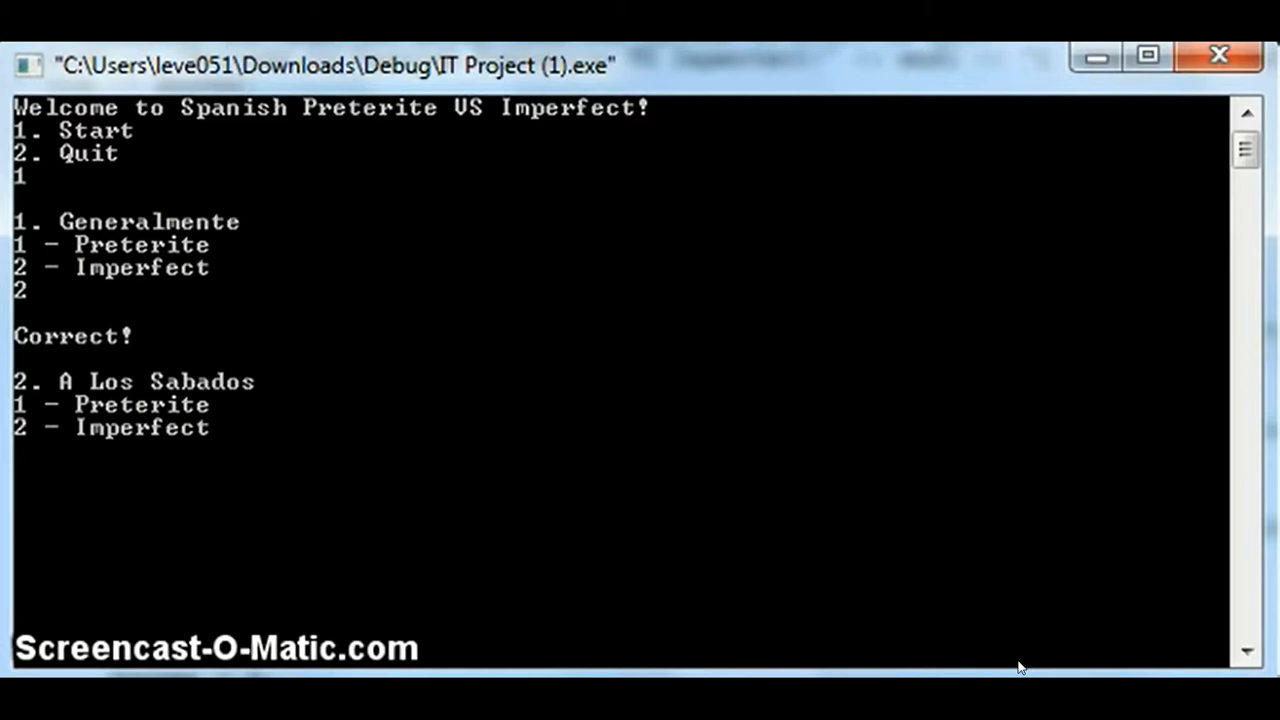
pyautogui.write('1')
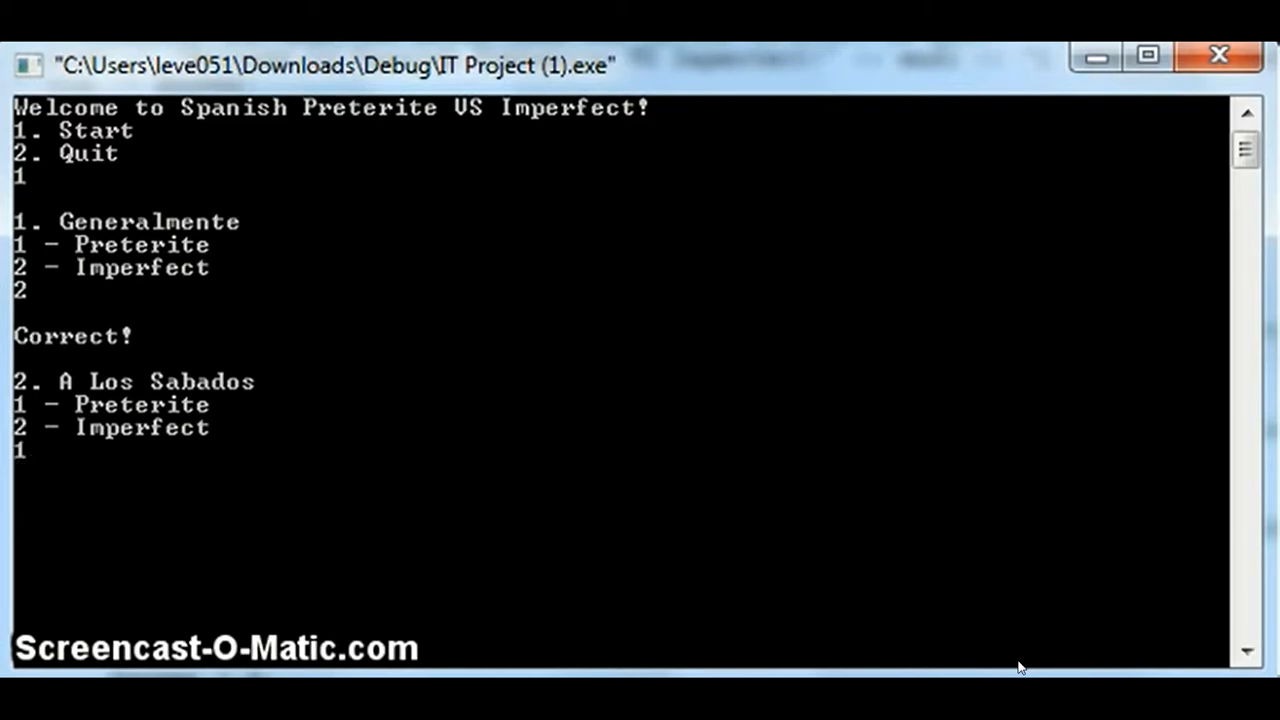
pyautogui.write('1')
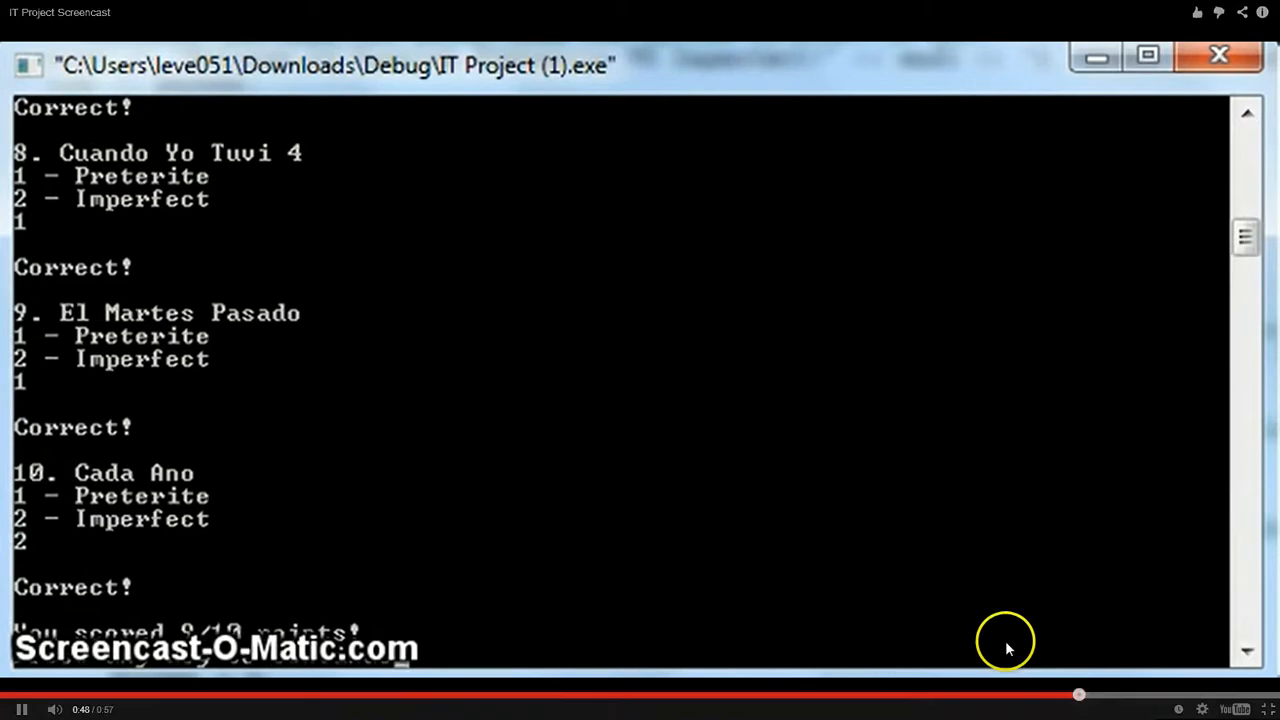
pyautogui.moveTo(1004, 610)
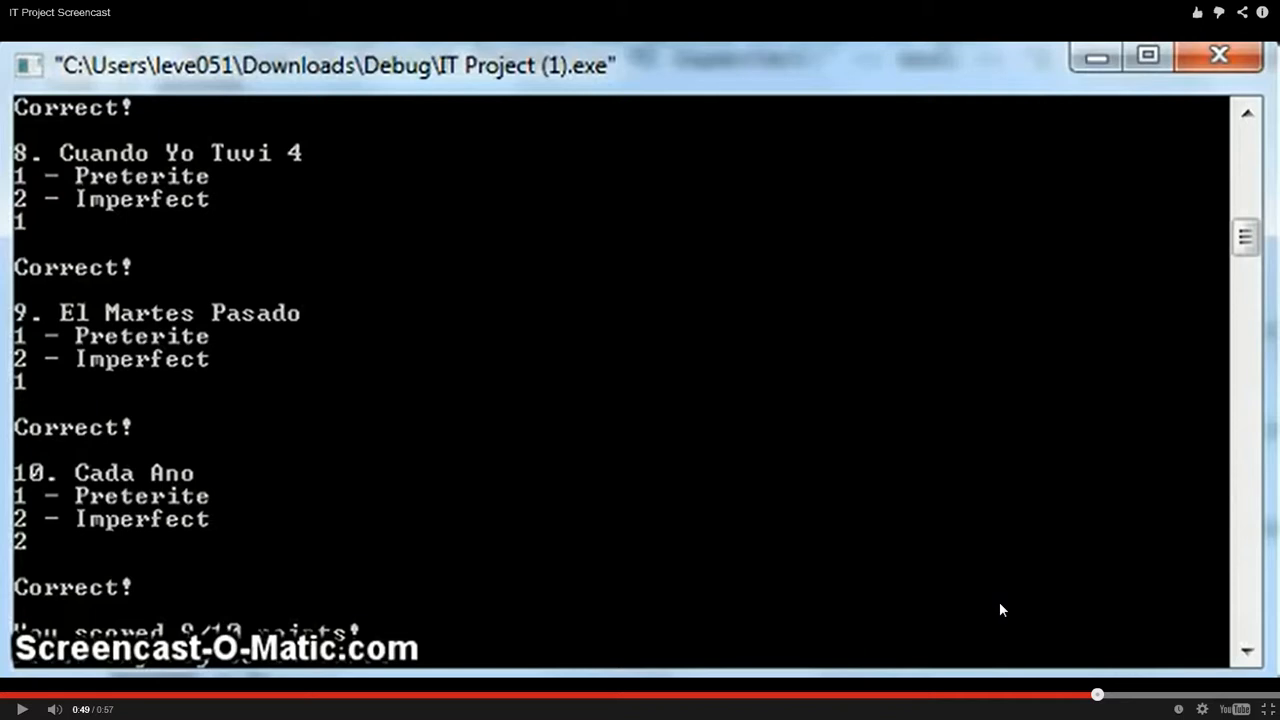
pyautogui.moveTo(706, 460)
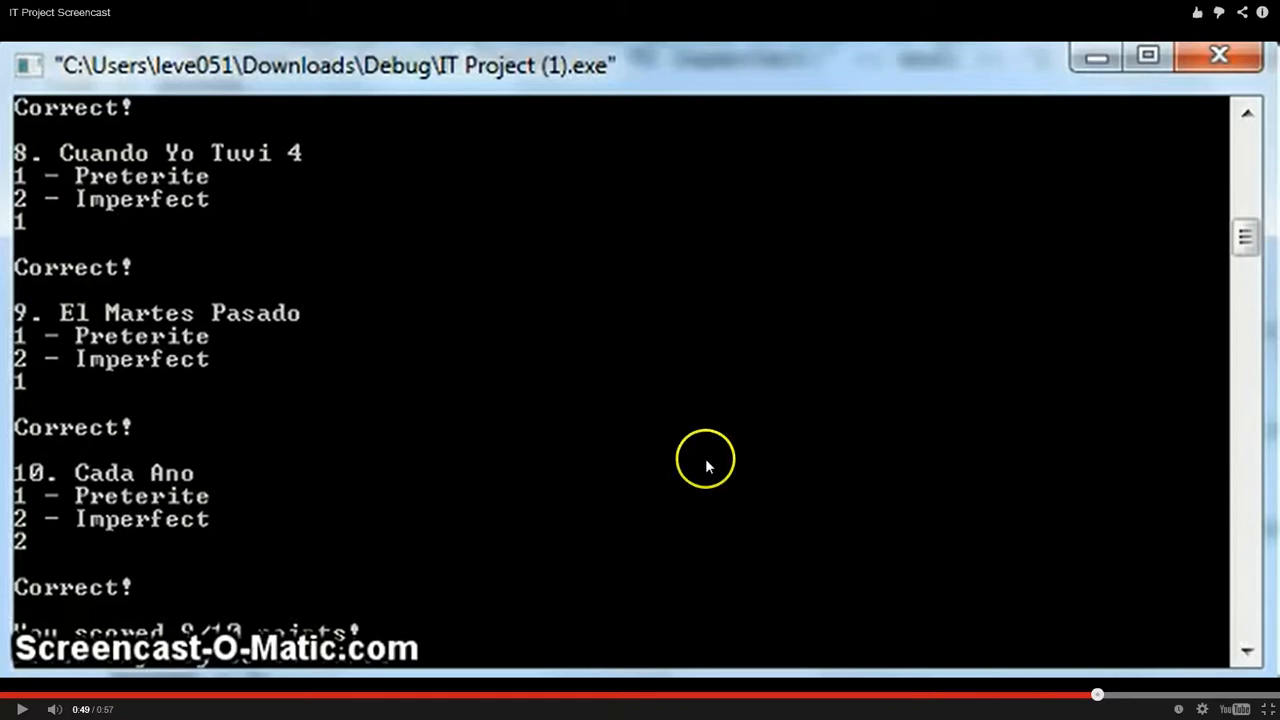
pyautogui.moveTo(730, 550)
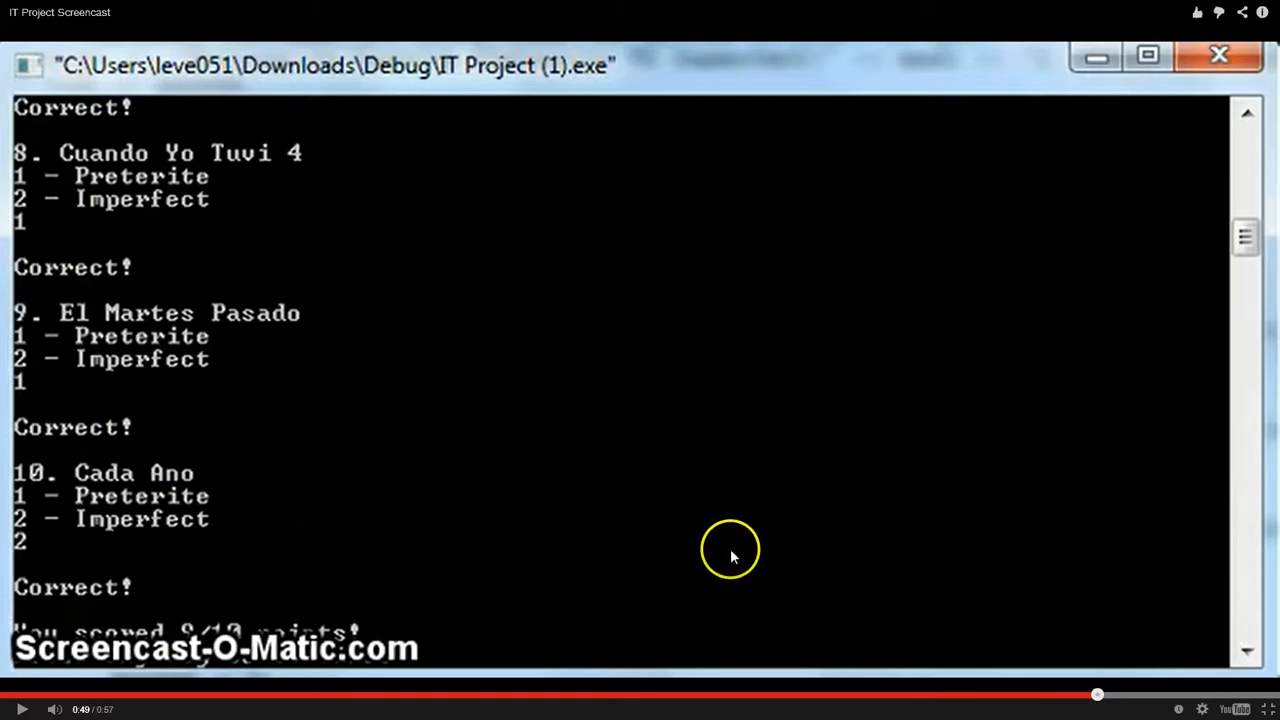
pyautogui.moveTo(630, 508)
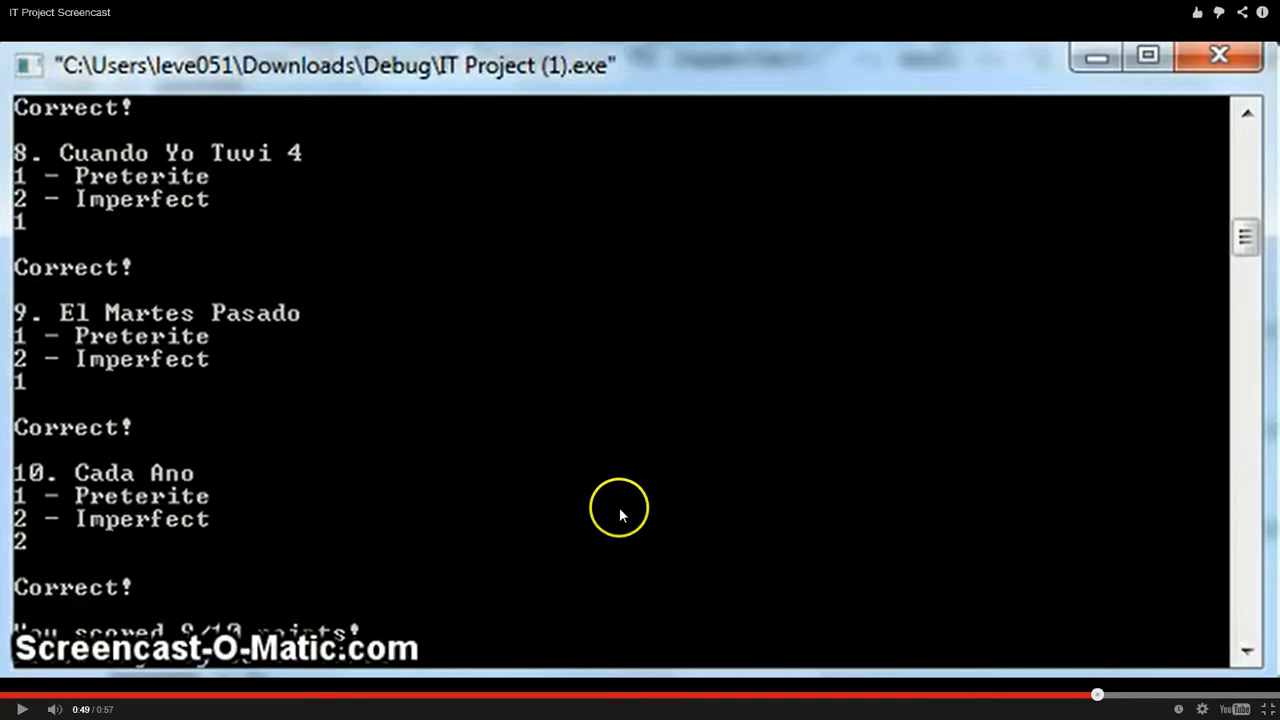
pyautogui.moveTo(244, 610)
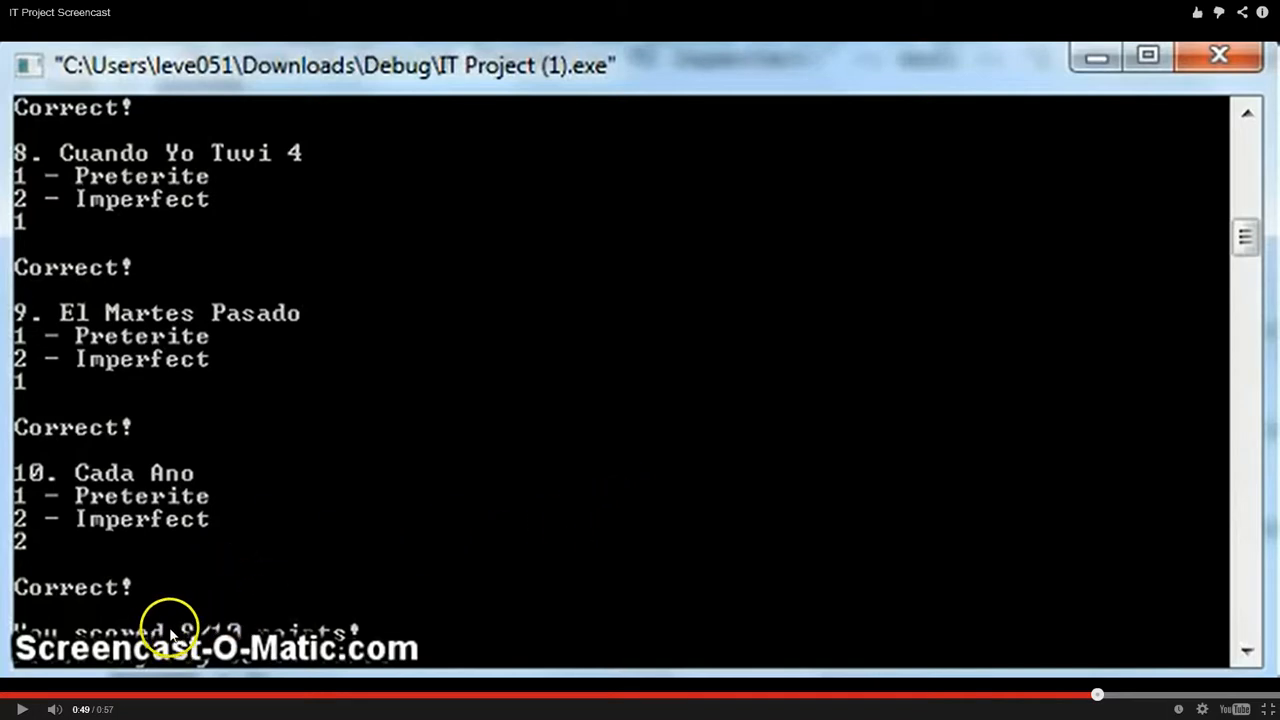
pyautogui.moveTo(218, 648)
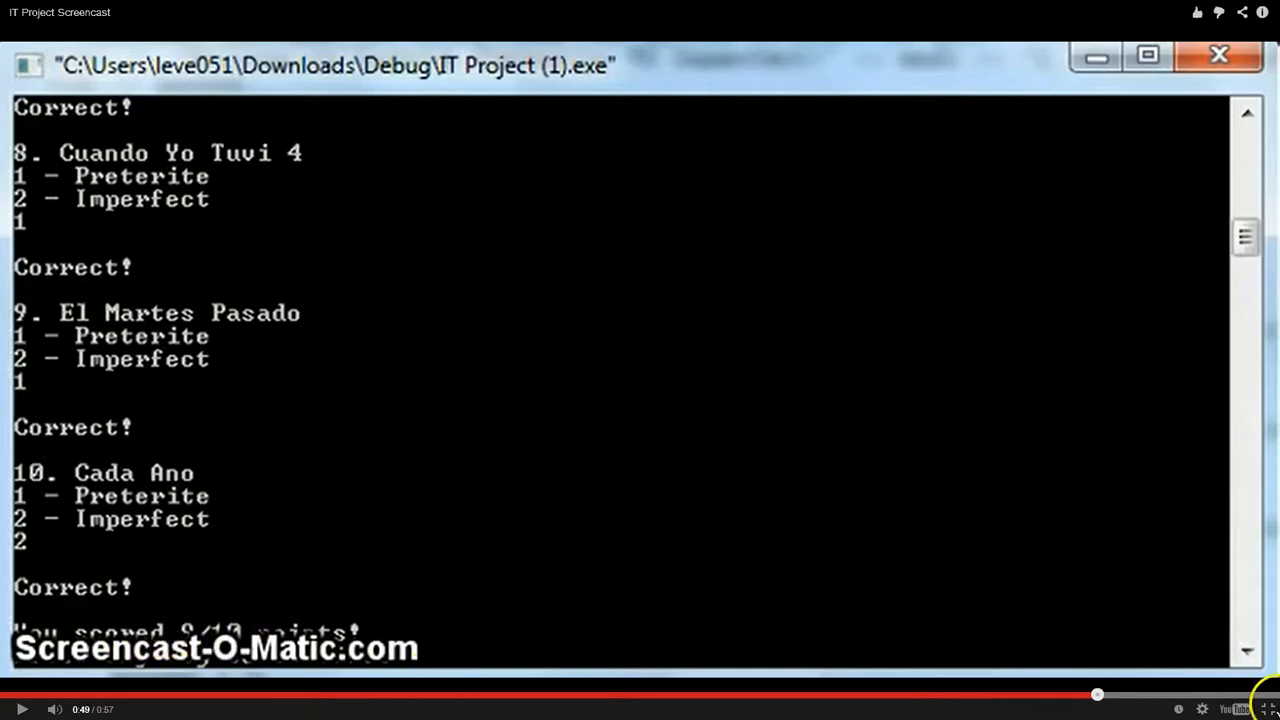
pyautogui.moveTo(1044, 580)
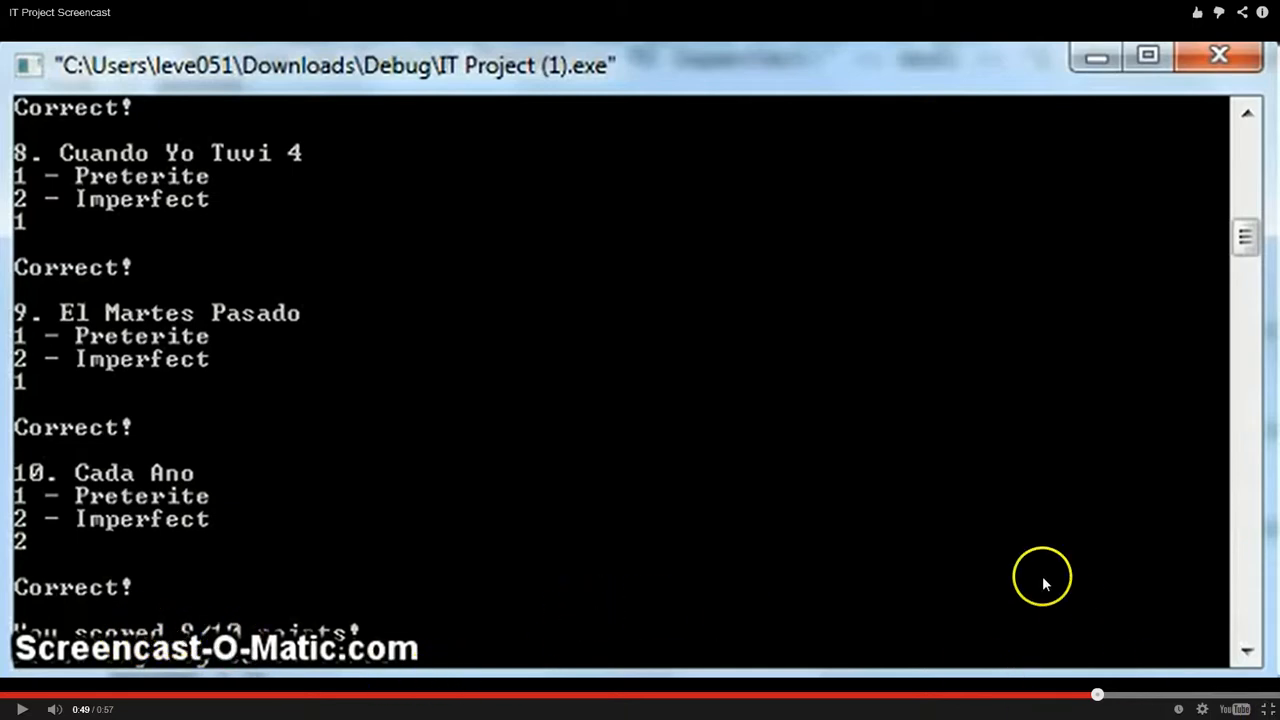